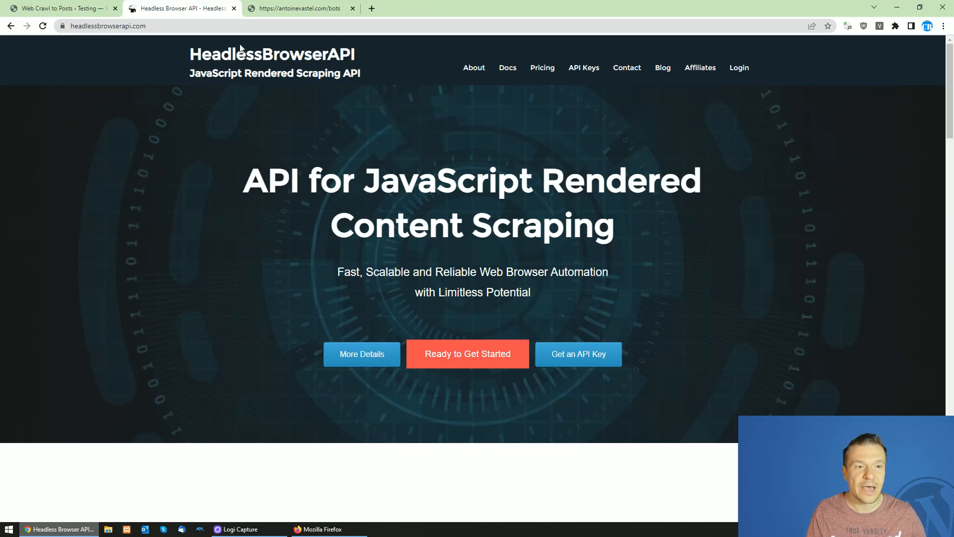
mouse_move(176, 58)
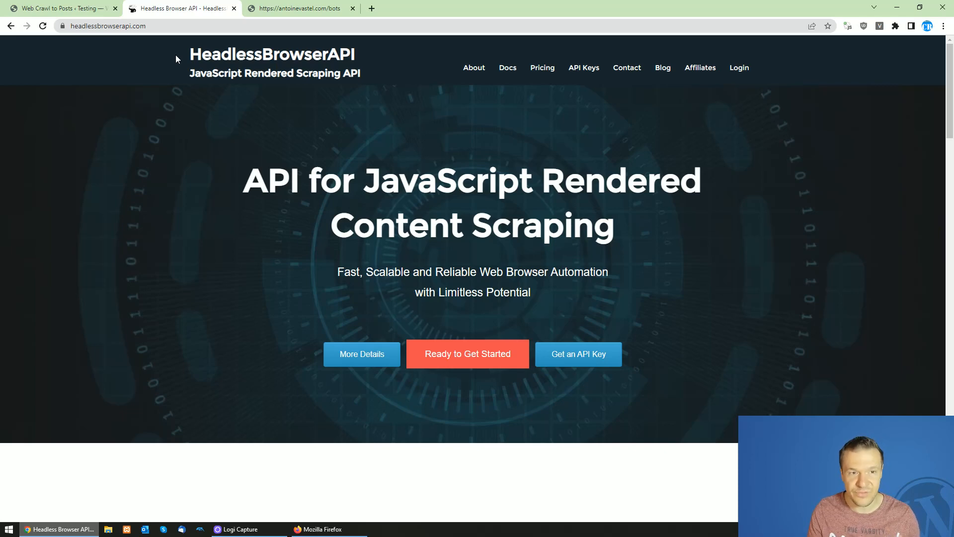
Bring up the antoinevastel.com/bots fingerprint test page and review its results in the browser.
scroll(down, 3)
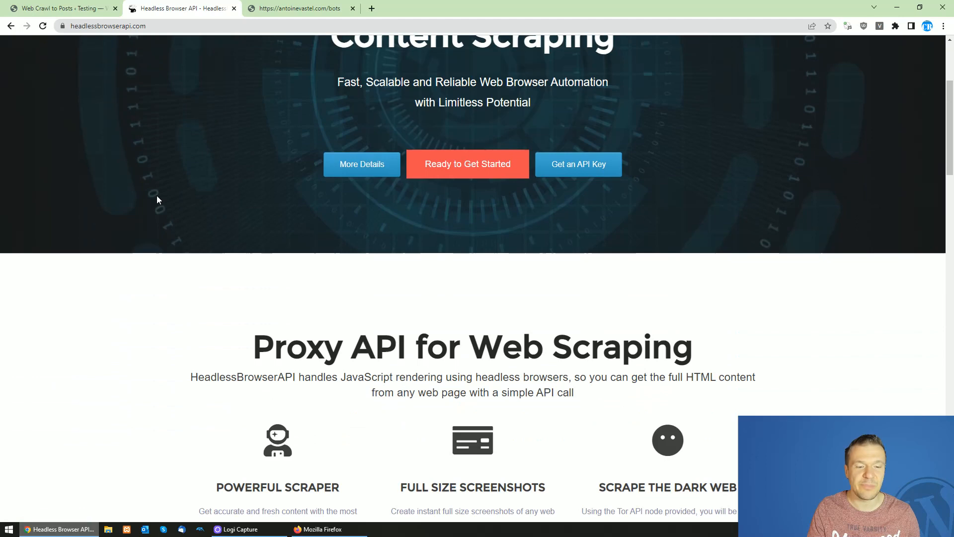
scroll(down, 3)
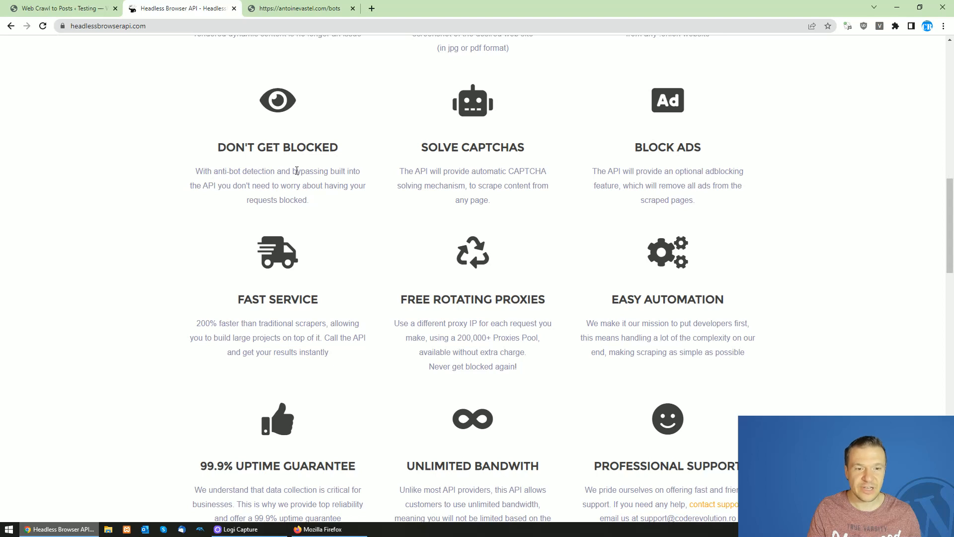
mouse_move(199, 185)
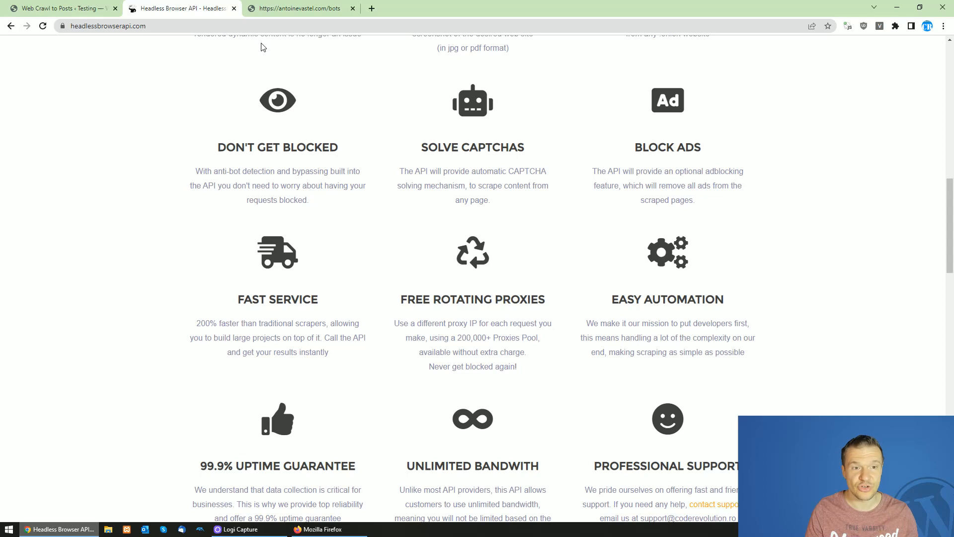
click(299, 8)
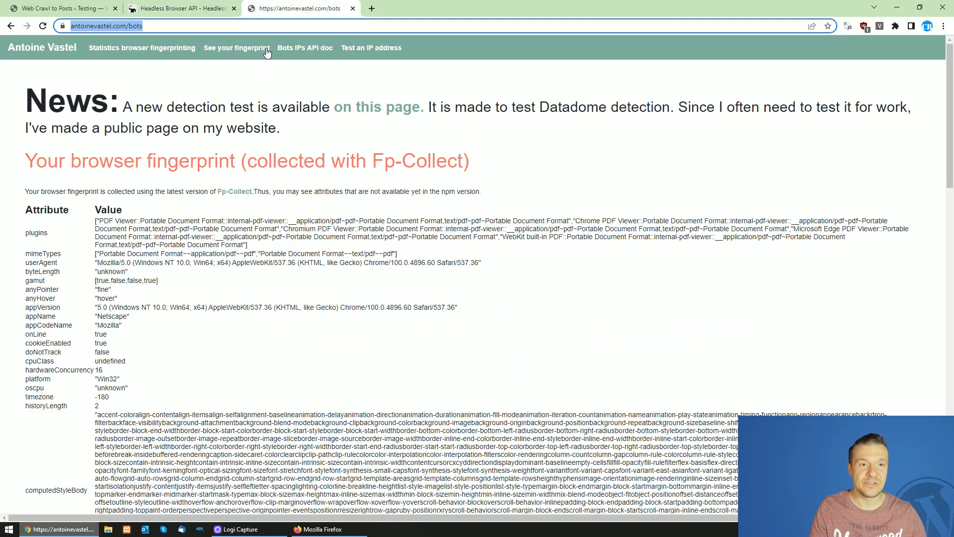
click(110, 25)
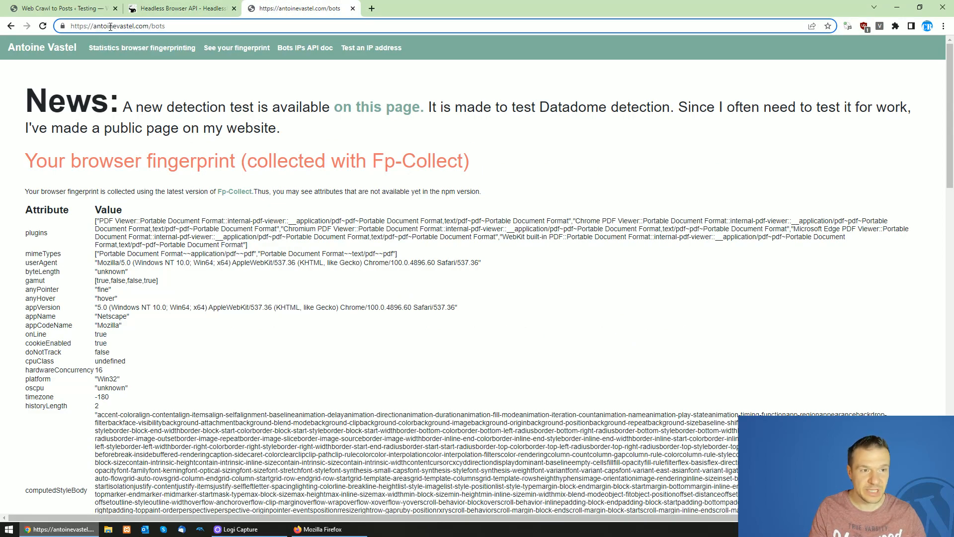
click(54, 8)
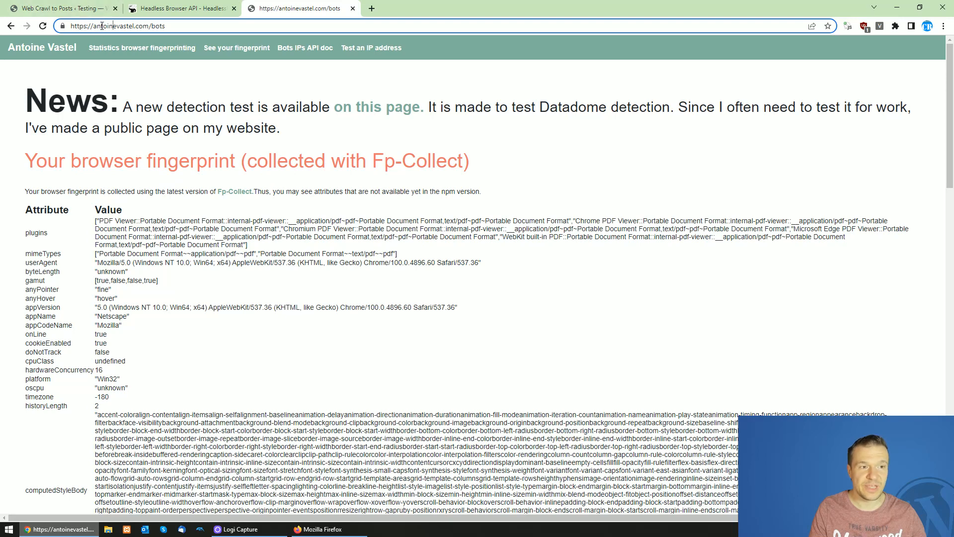
double_click(112, 26)
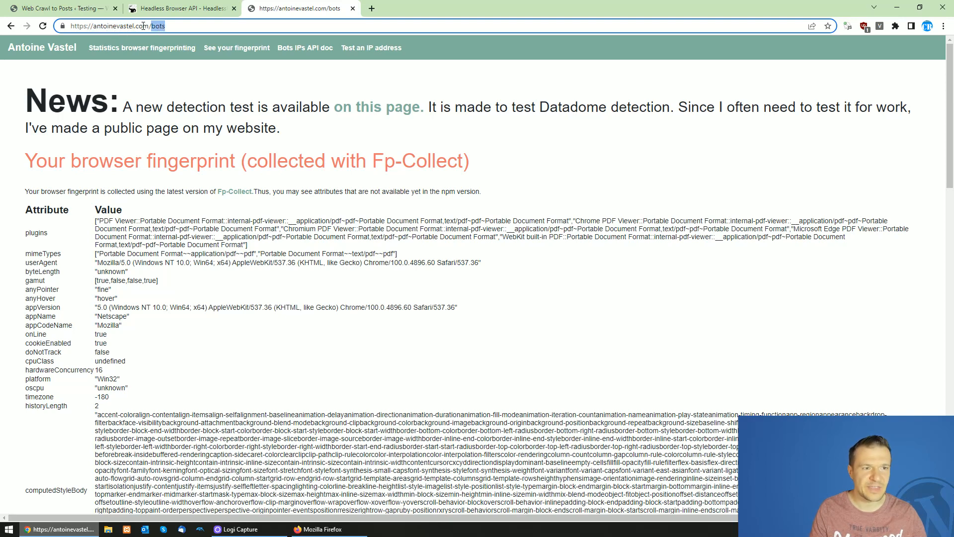
scroll(down, 3)
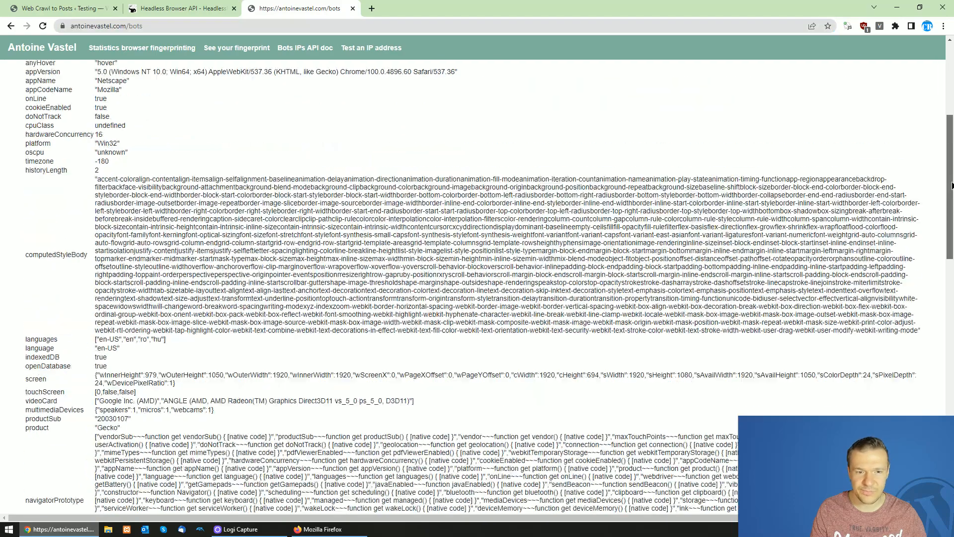
scroll(down, 3)
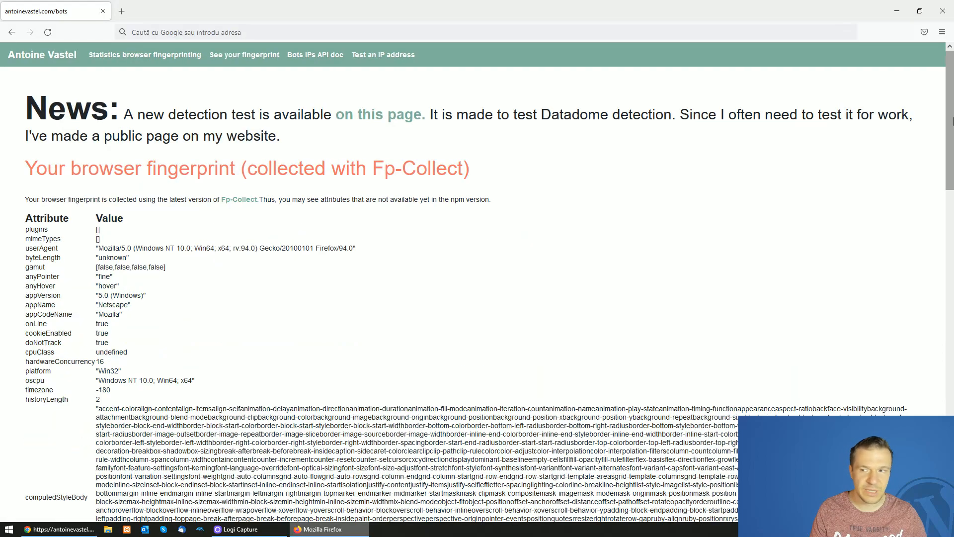
Highlight the Fp-scanner result table, all Consistent in Firefox versus WEBDRIVER Inconsistent in Chrome.
scroll(down, 3)
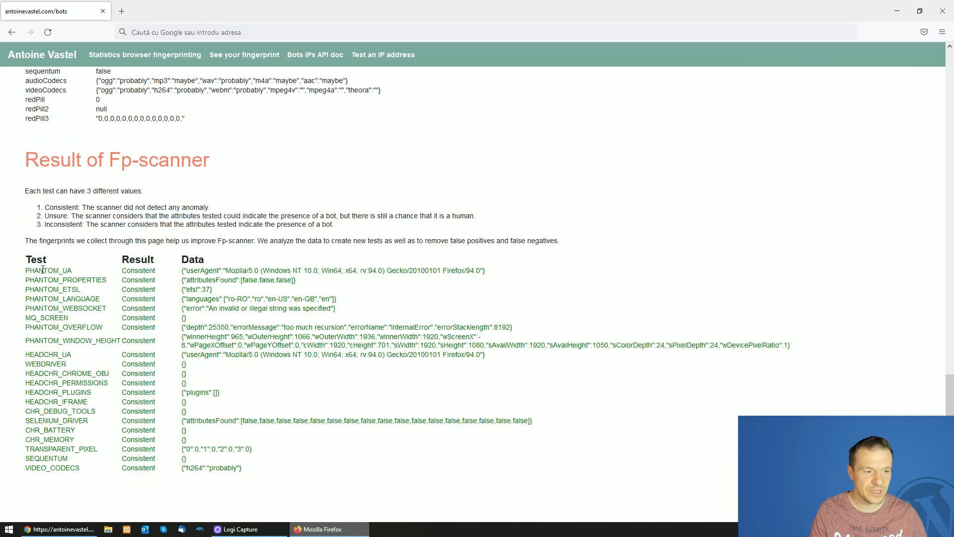
drag(23, 270, 241, 467)
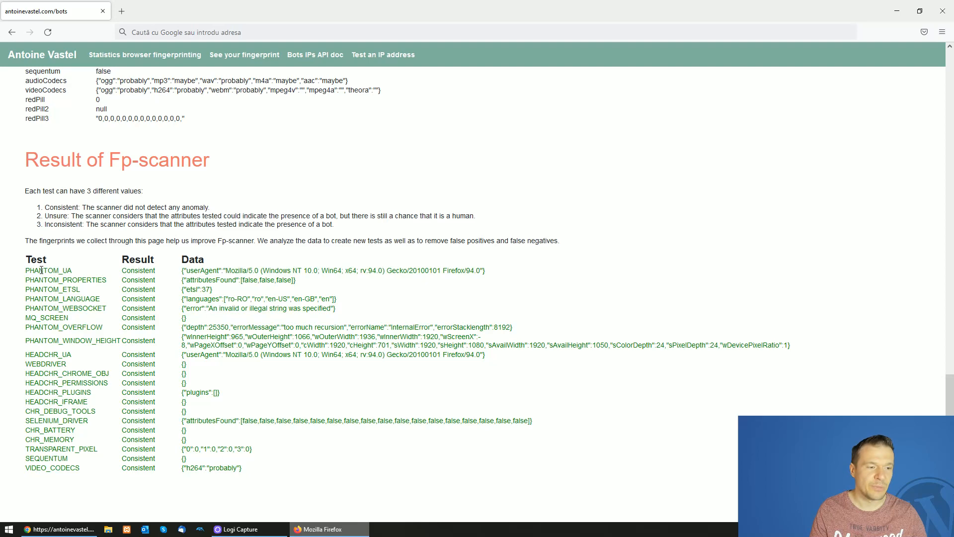
drag(37, 270, 248, 462)
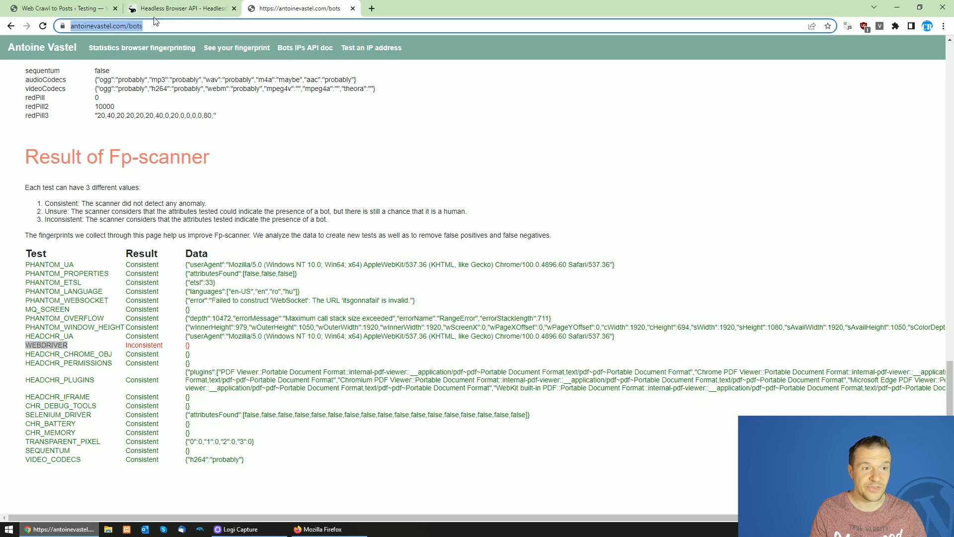
In the rule's advanced settings, set Seed Page Crawling Query Type to Visual Selector.
click(58, 8)
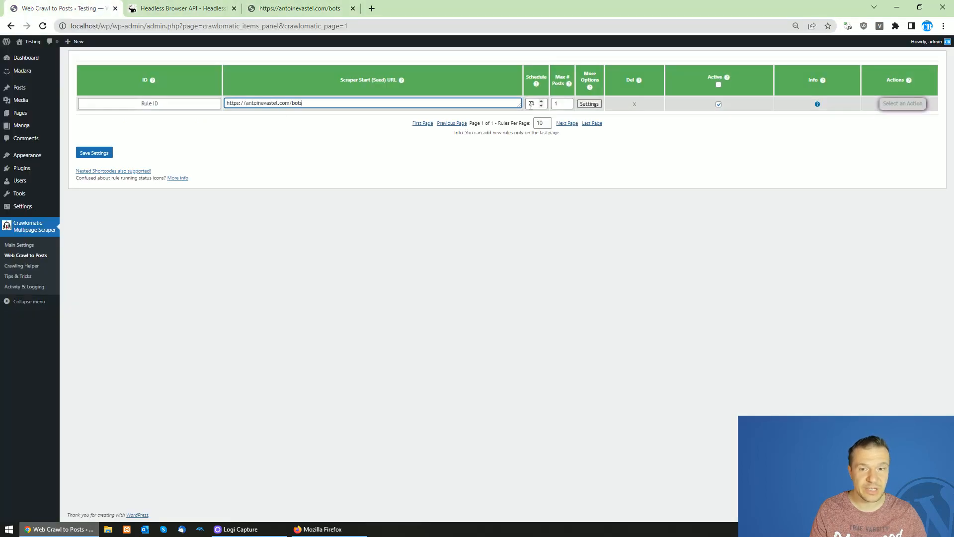
click(588, 103)
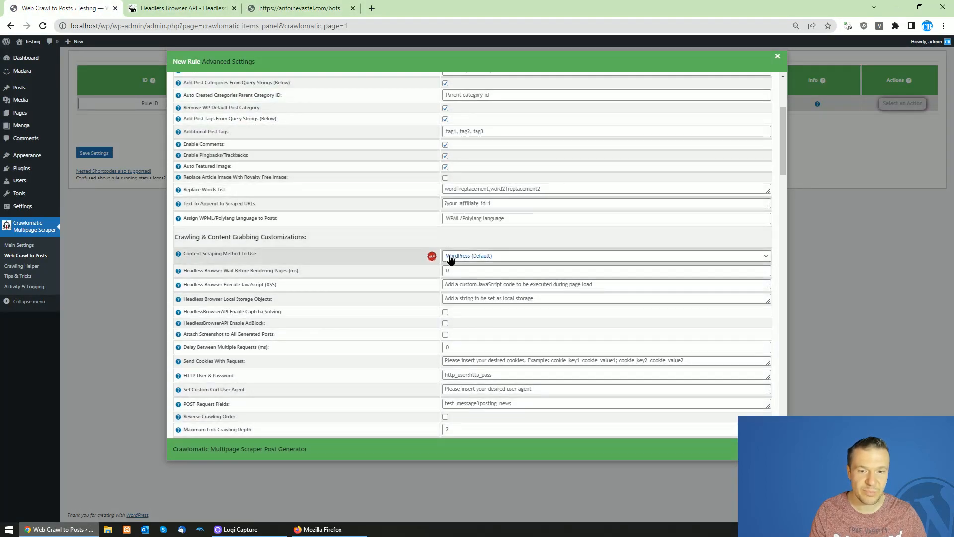
click(606, 255)
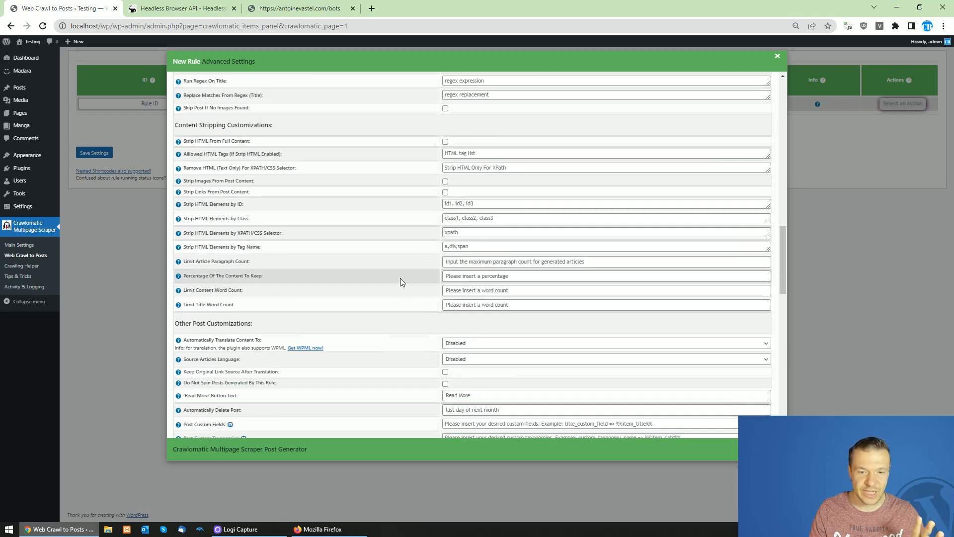
scroll(down, 3)
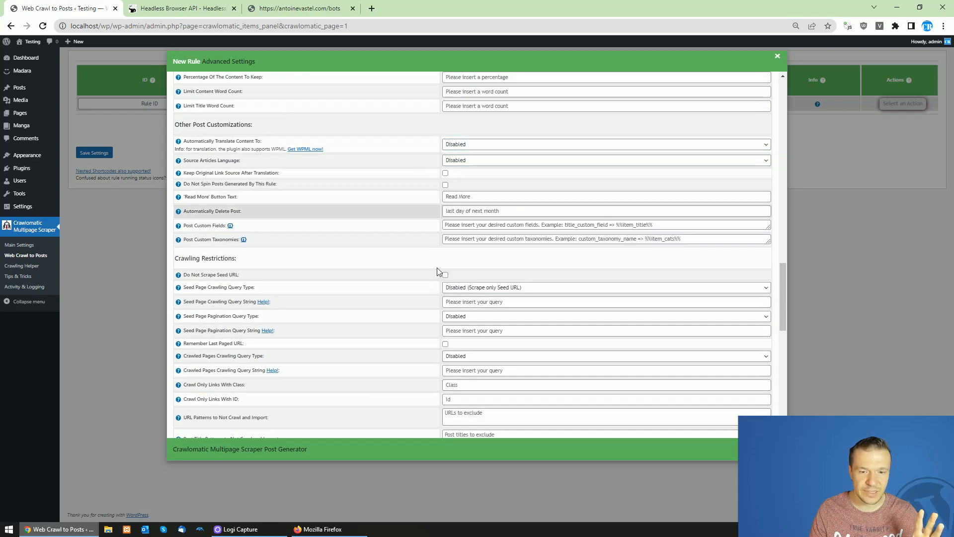
click(605, 287)
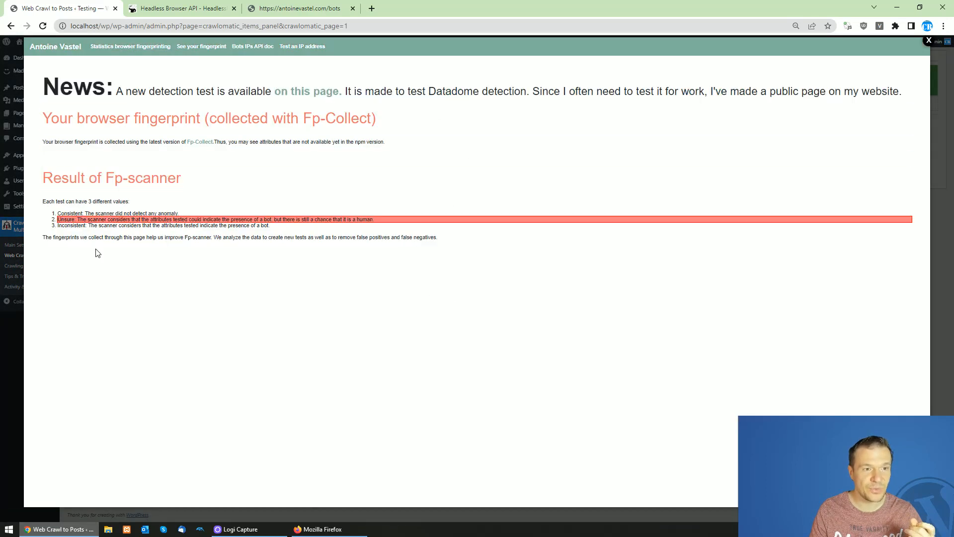
mouse_move(173, 327)
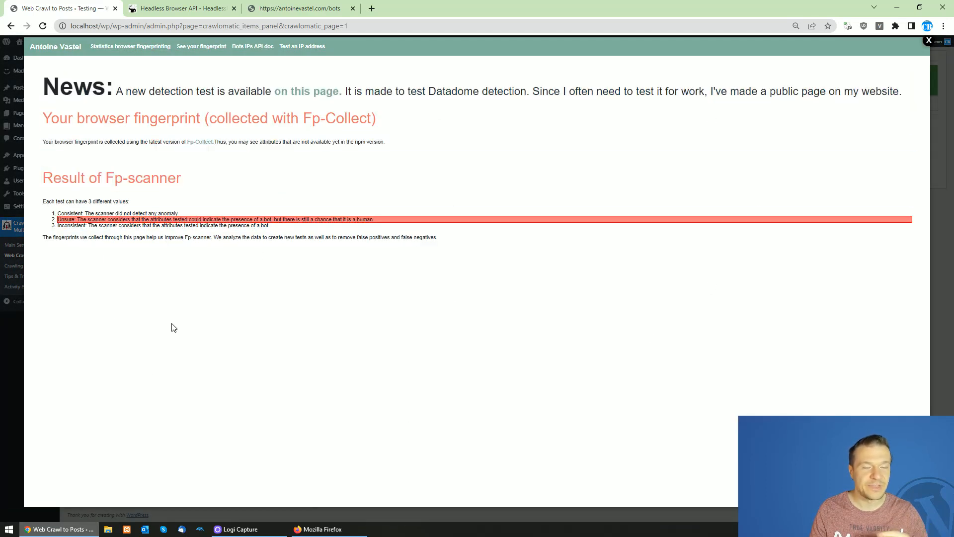
mouse_move(141, 343)
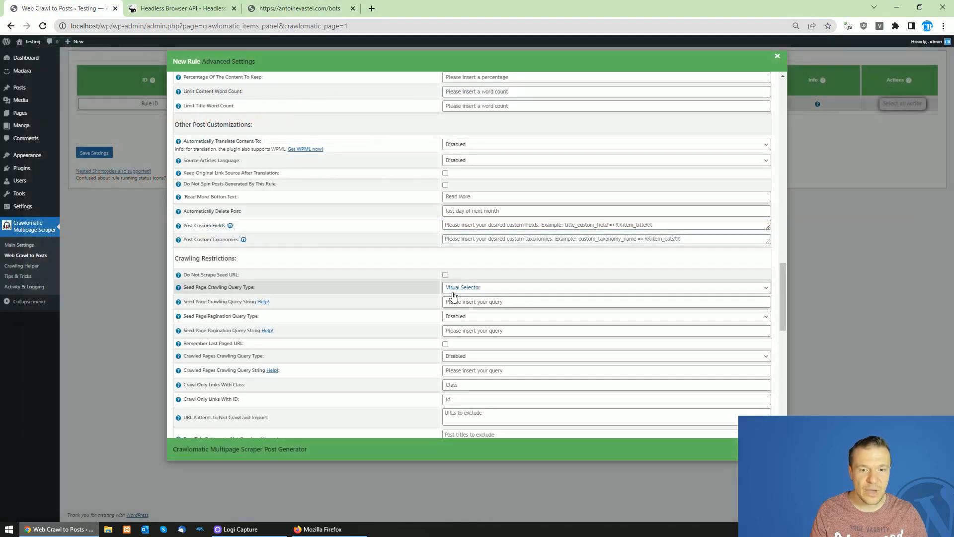
scroll(up, 3)
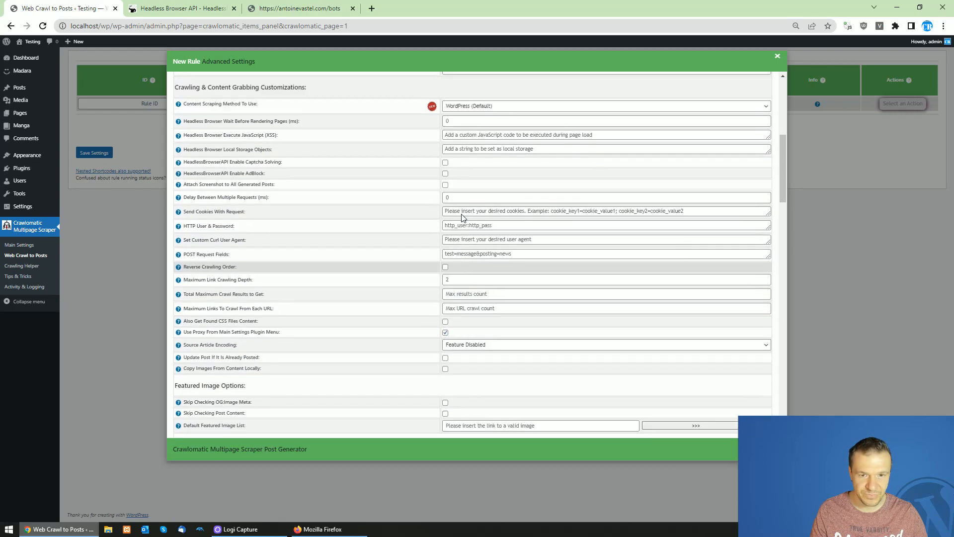
click(605, 205)
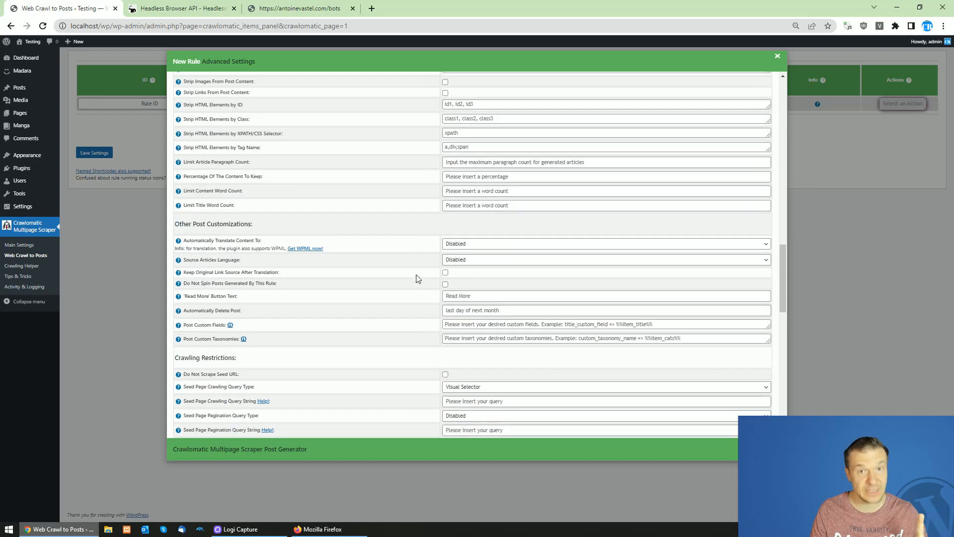
scroll(down, 3)
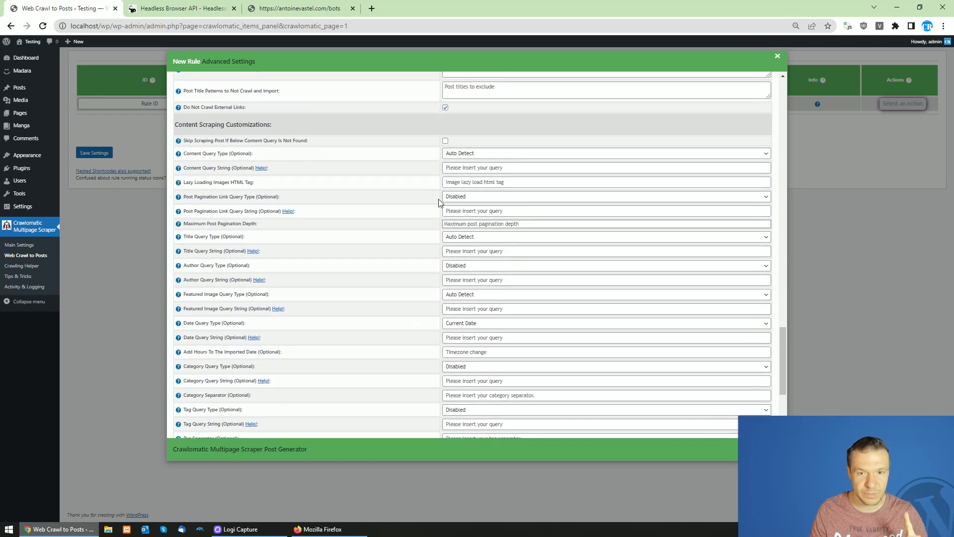
click(605, 153)
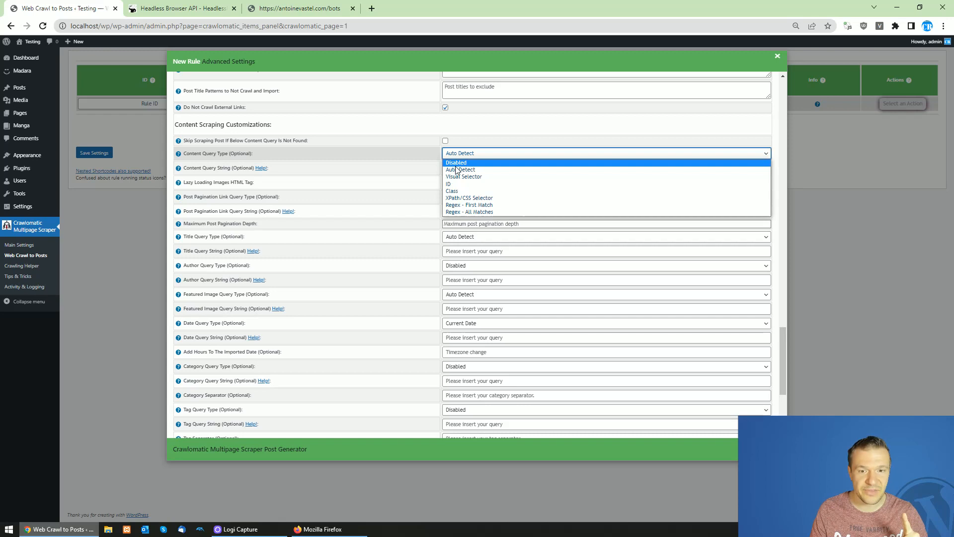
click(460, 169)
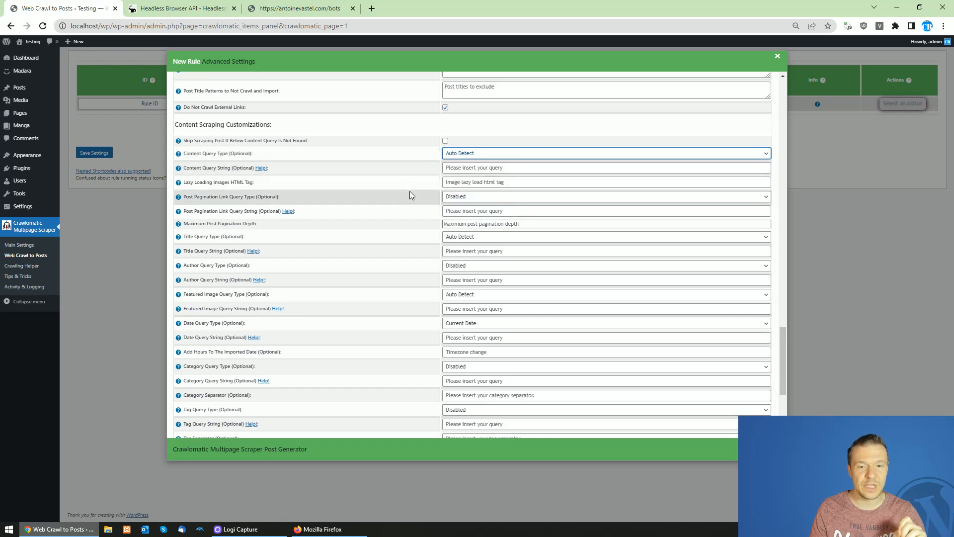
click(605, 167)
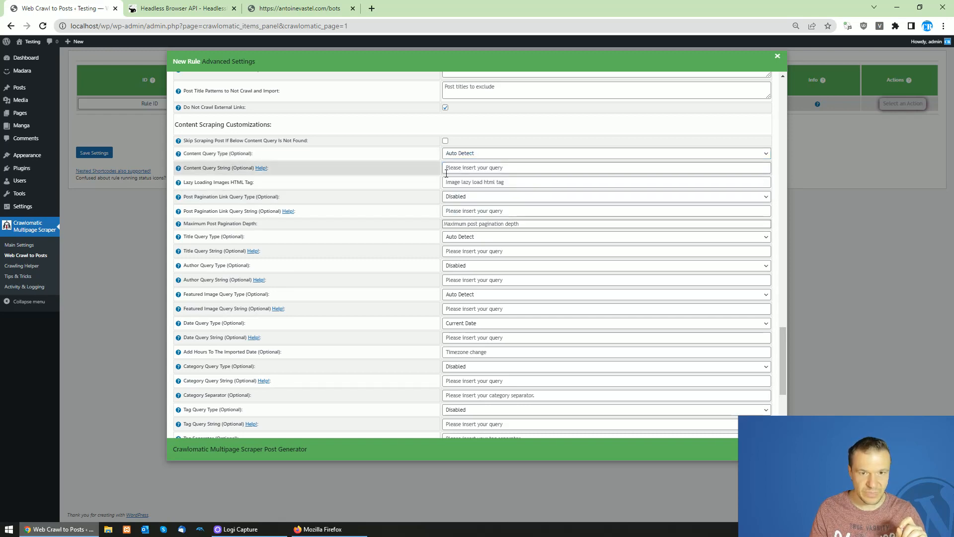
scroll(down, 3)
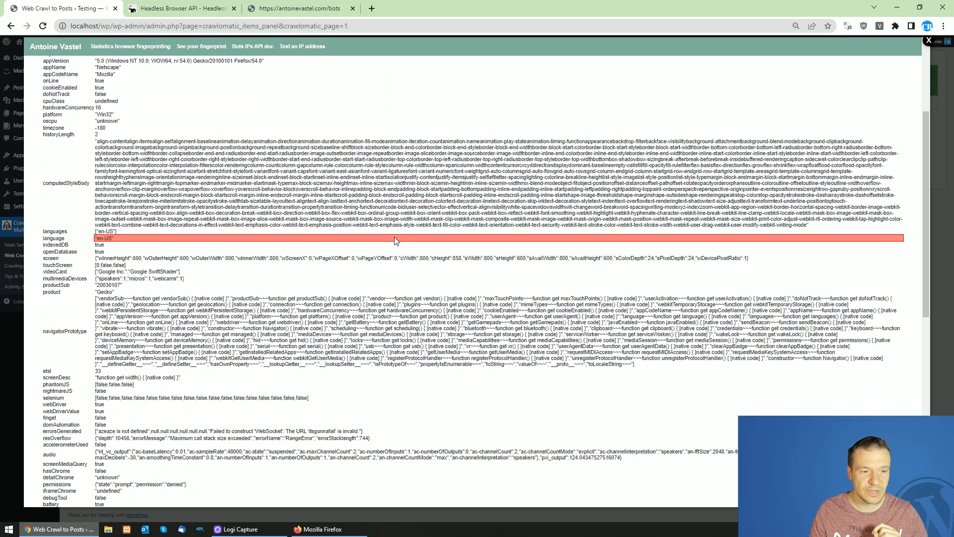
scroll(down, 3)
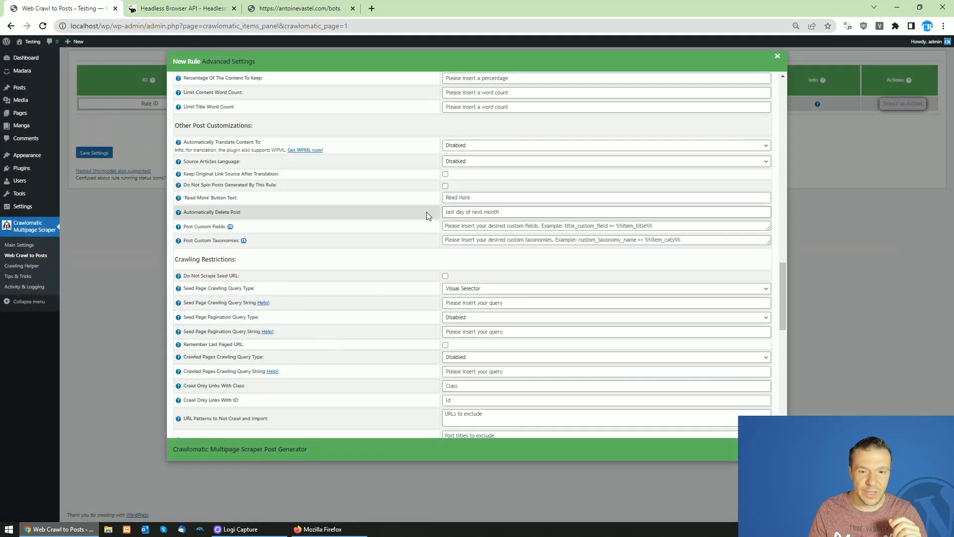
scroll(down, 3)
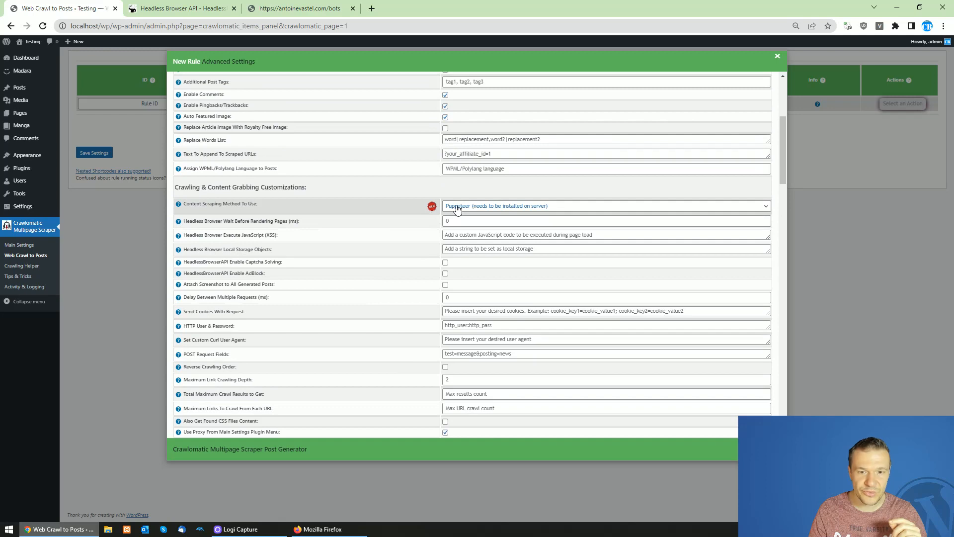
click(605, 206)
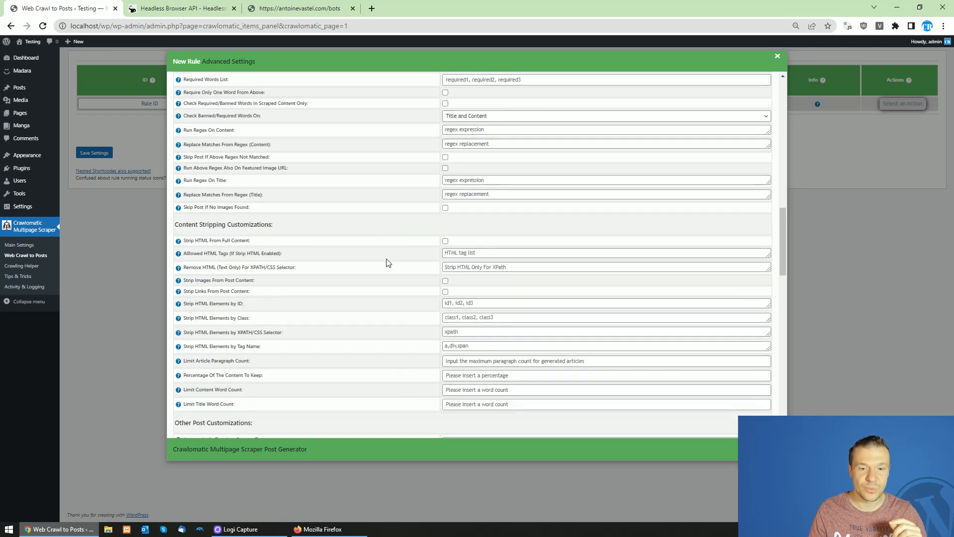
scroll(down, 3)
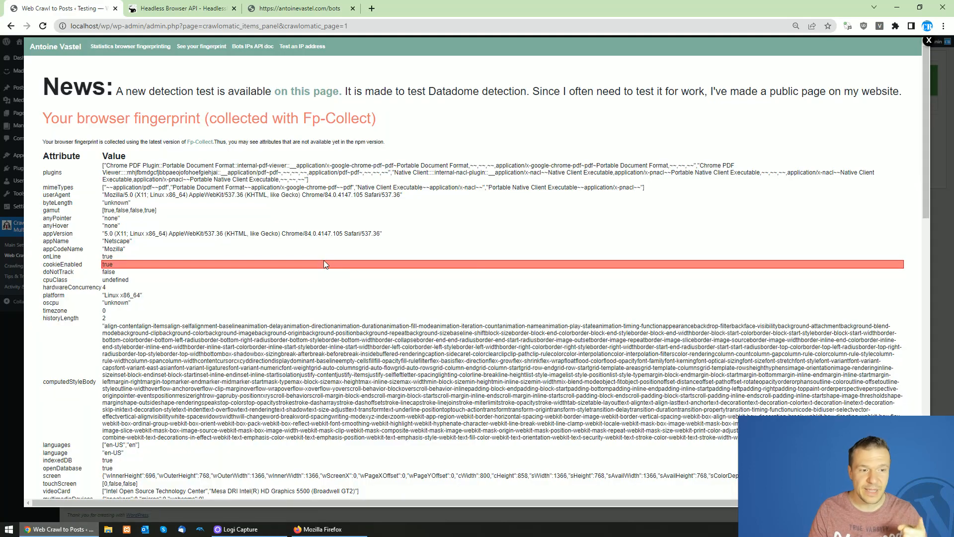
scroll(down, 3)
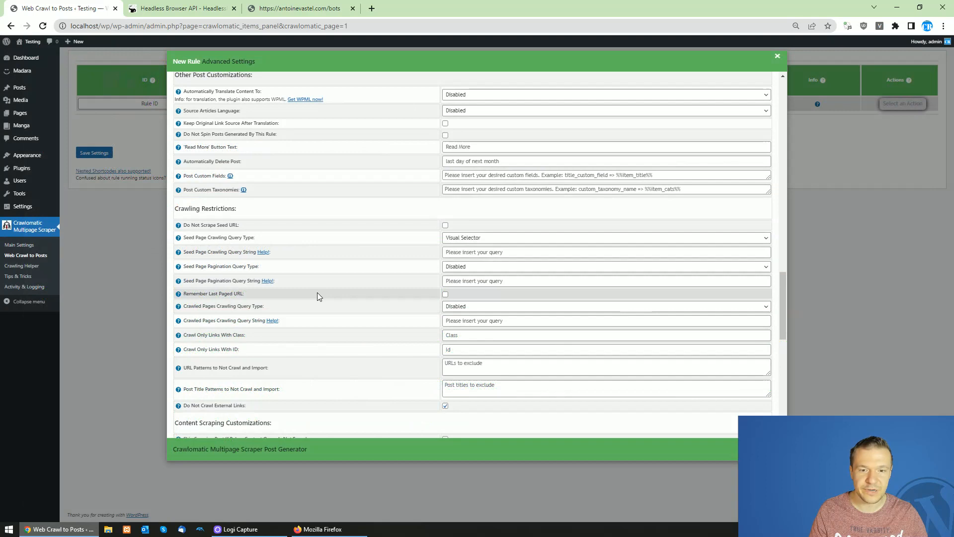
Set Content Scraping Method To Use to Tor (needs to be installed on server) and leave the settings.
scroll(down, 3)
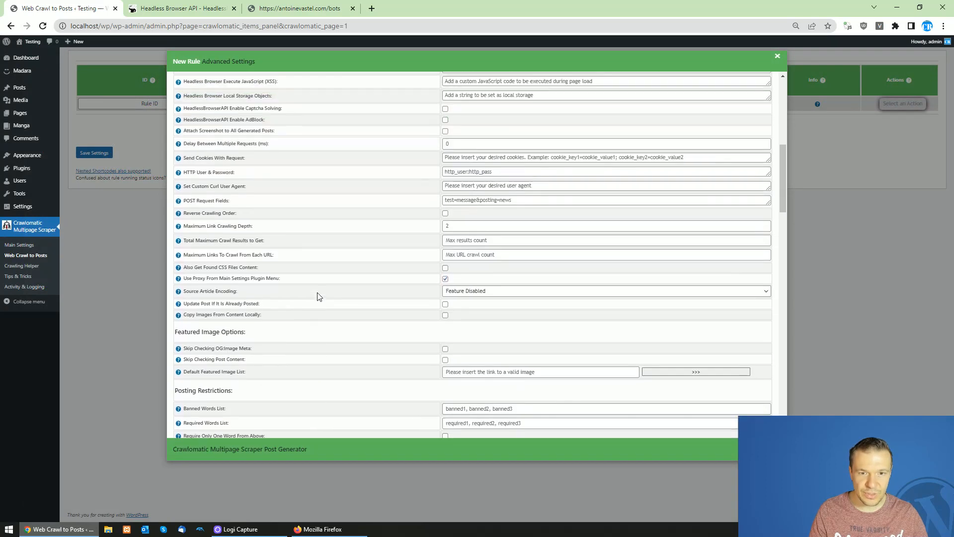
click(605, 156)
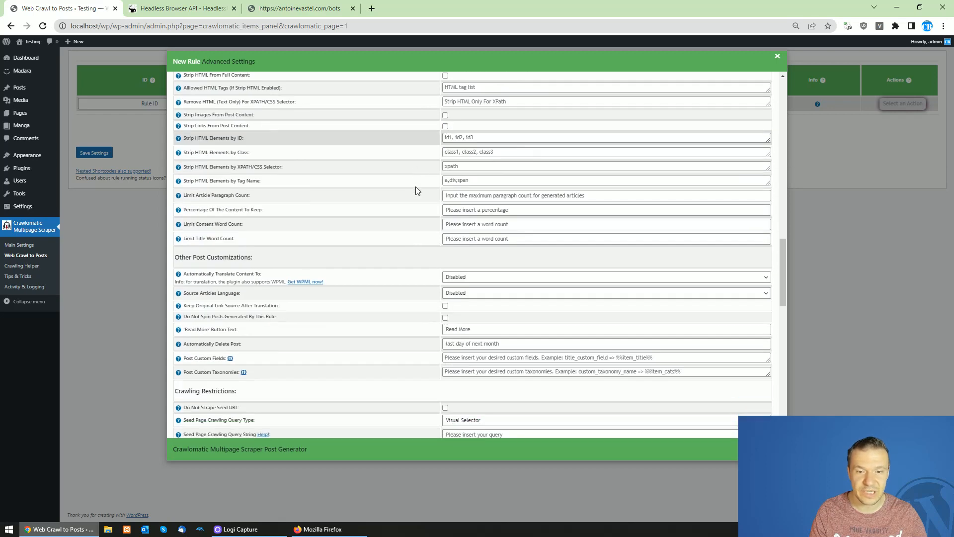
scroll(down, 3)
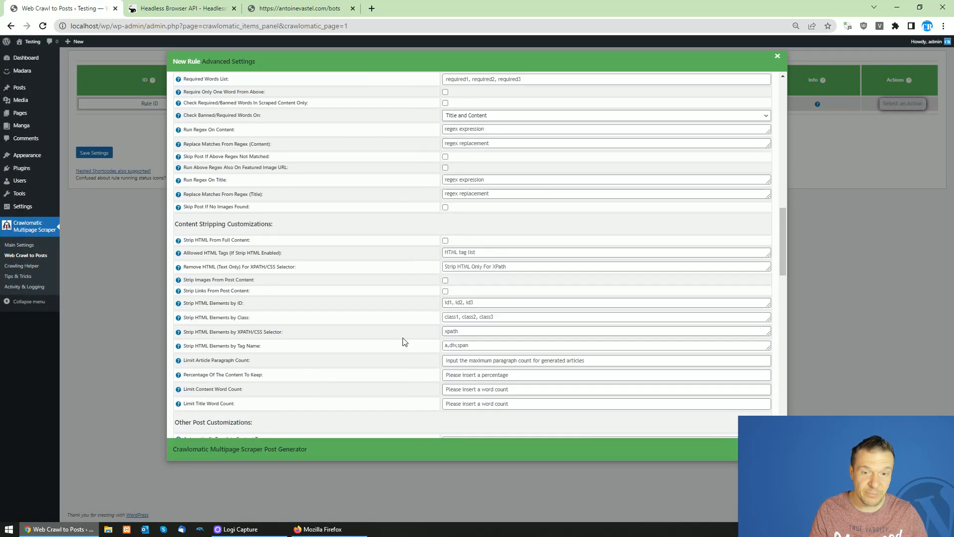
scroll(down, 3)
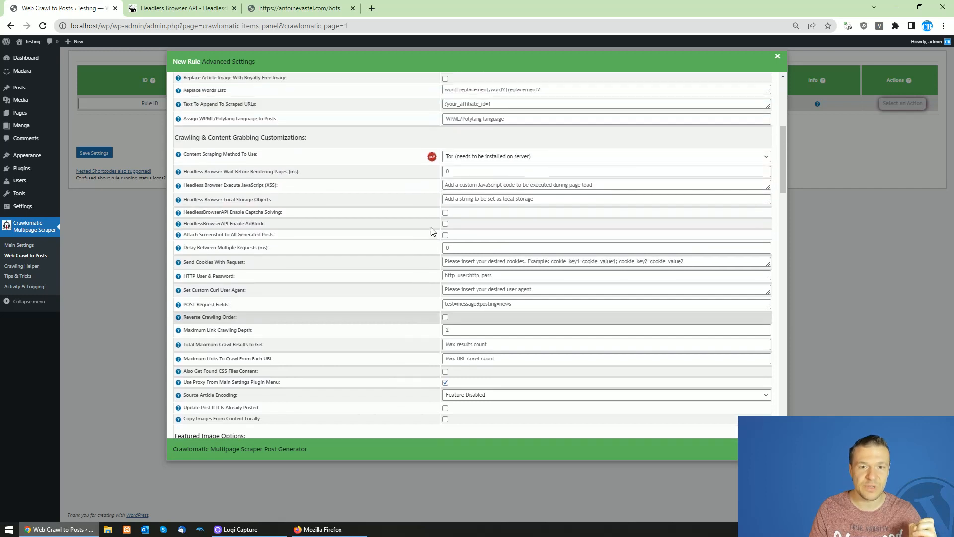
click(605, 156)
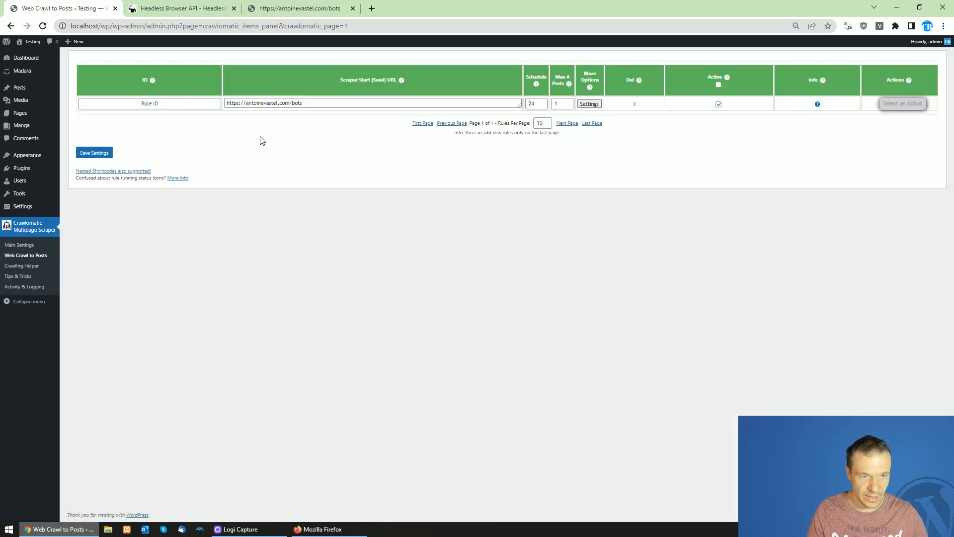
mouse_move(239, 73)
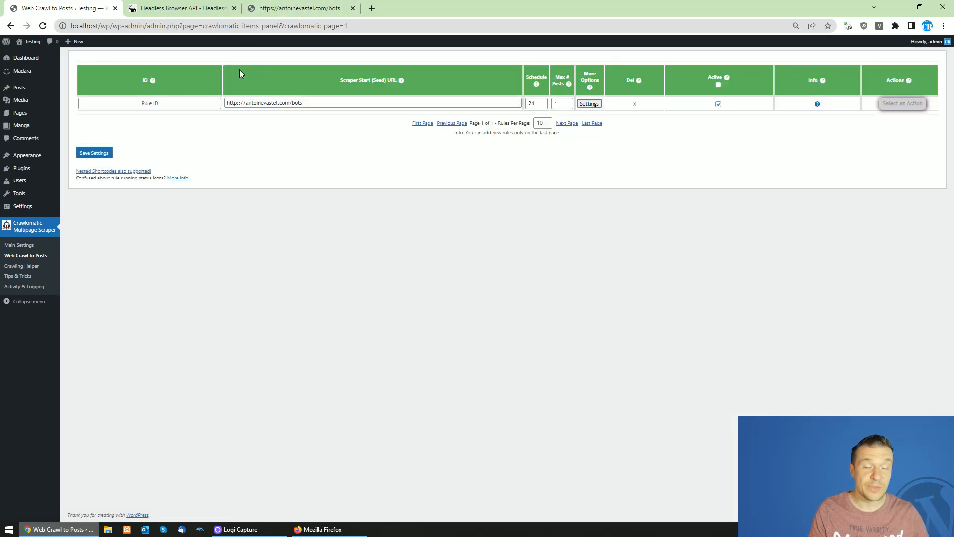
click(180, 8)
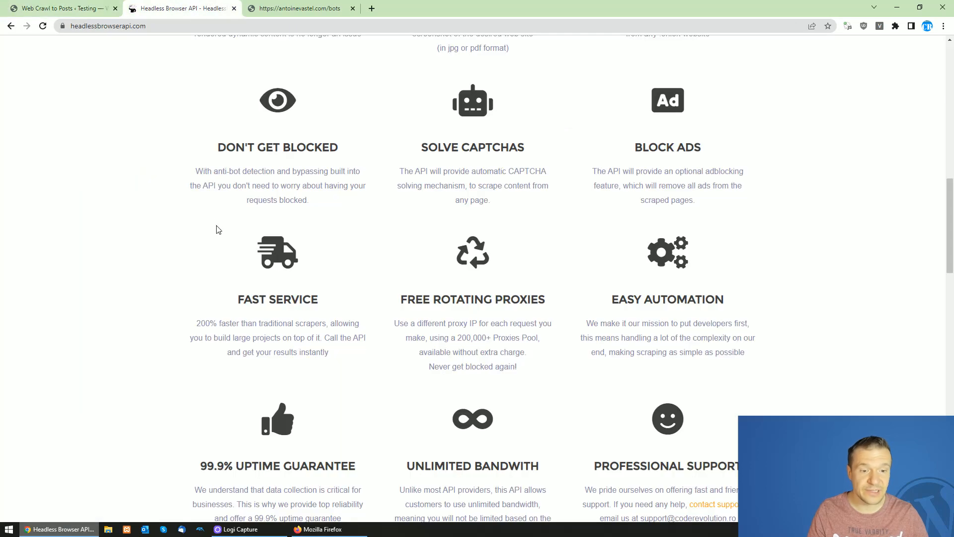
Review the SOLVE CAPTCHAS and ad-blocking features, then return to the rule's advanced settings.
scroll(down, 3)
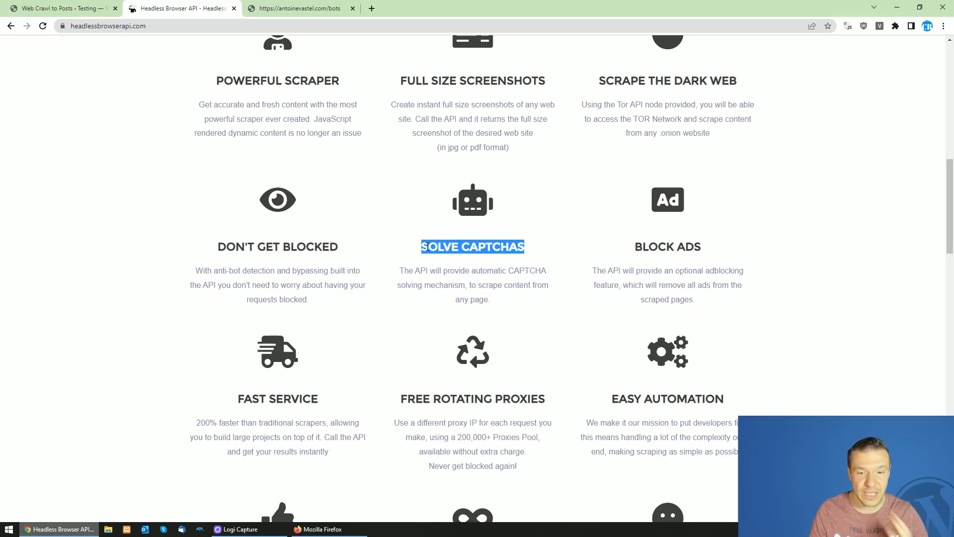
click(58, 8)
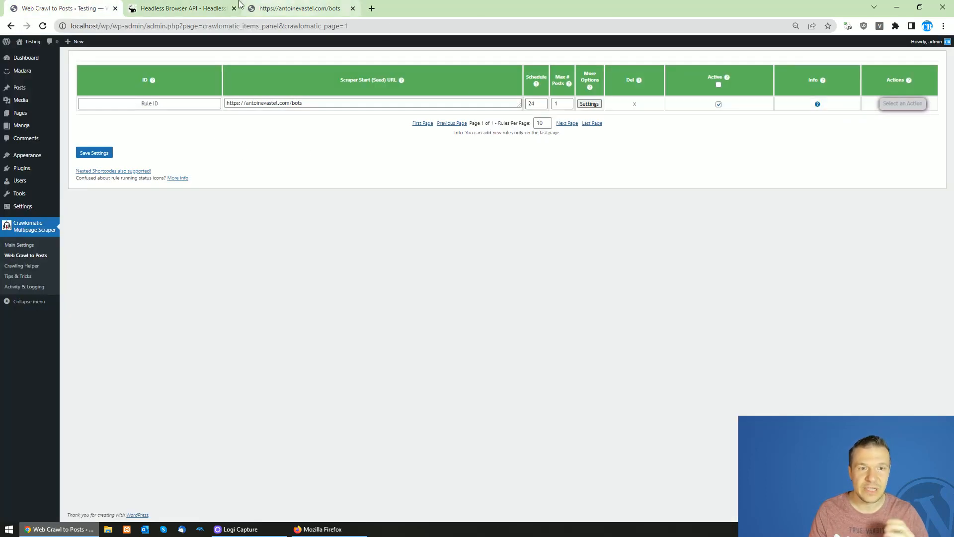
click(181, 8)
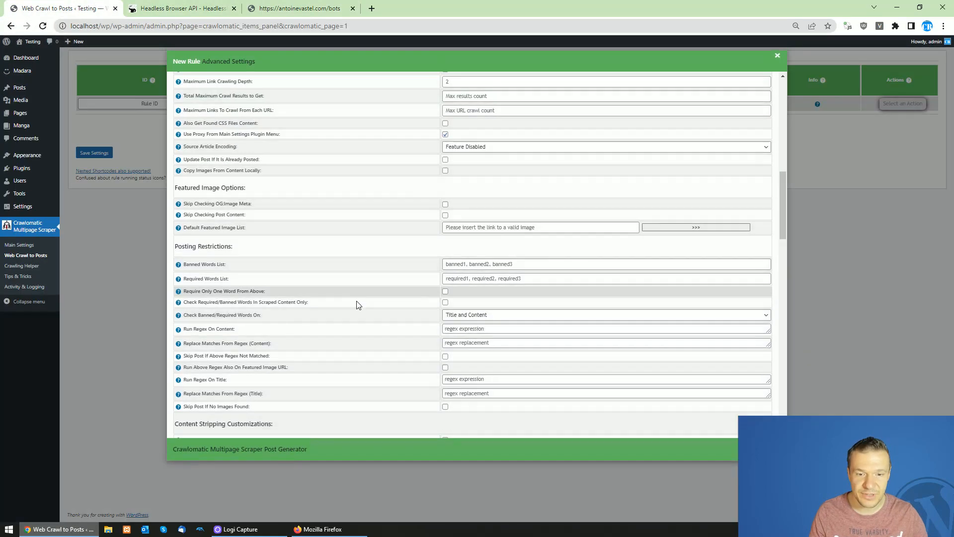
Enable HeadlessBrowserAPI captcha solving on the rule while keeping Tor (HeadlessBrowserAPI) as scraping method.
scroll(down, 3)
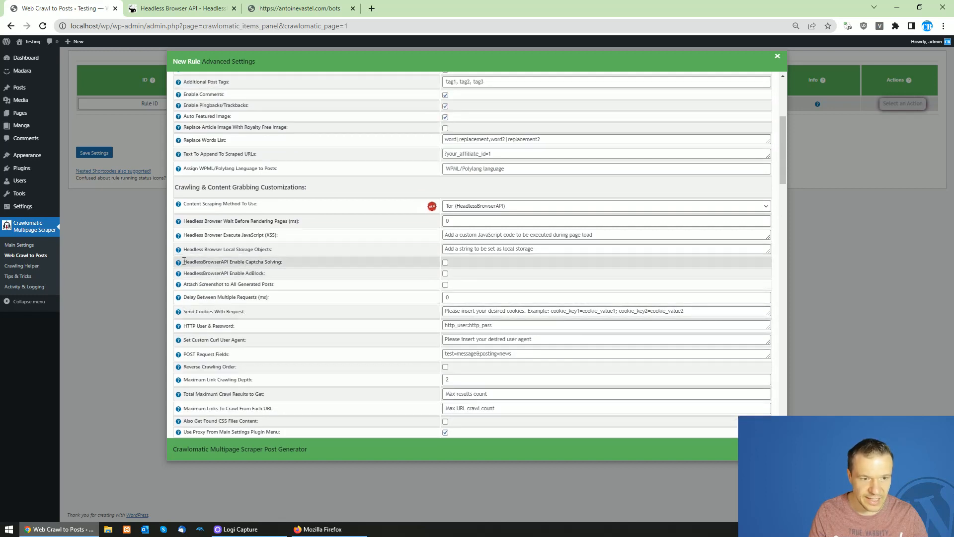
double_click(203, 262)
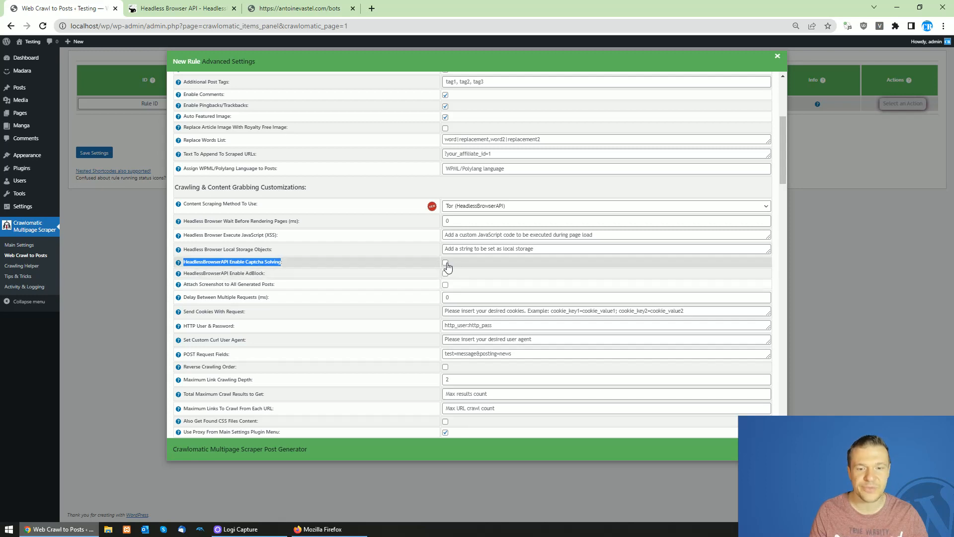
click(606, 206)
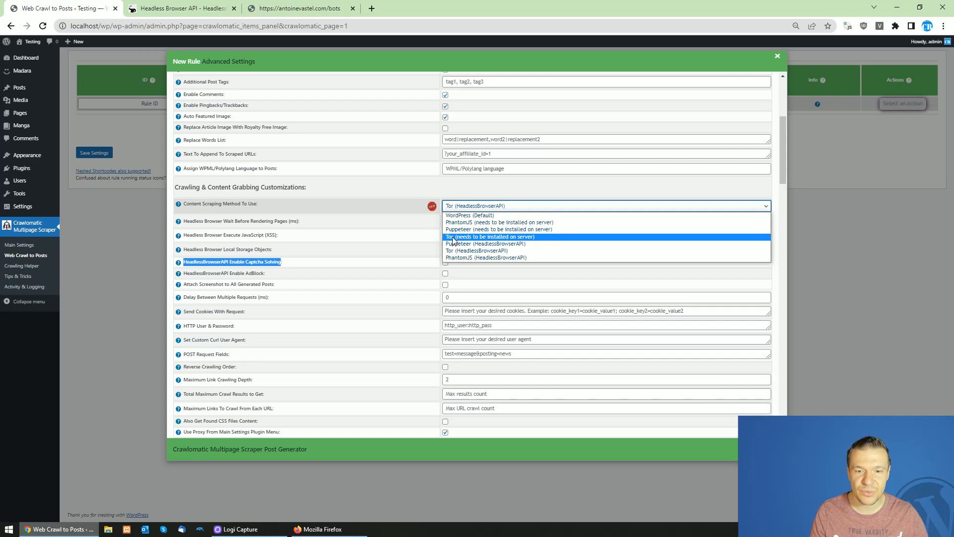
mouse_move(484, 243)
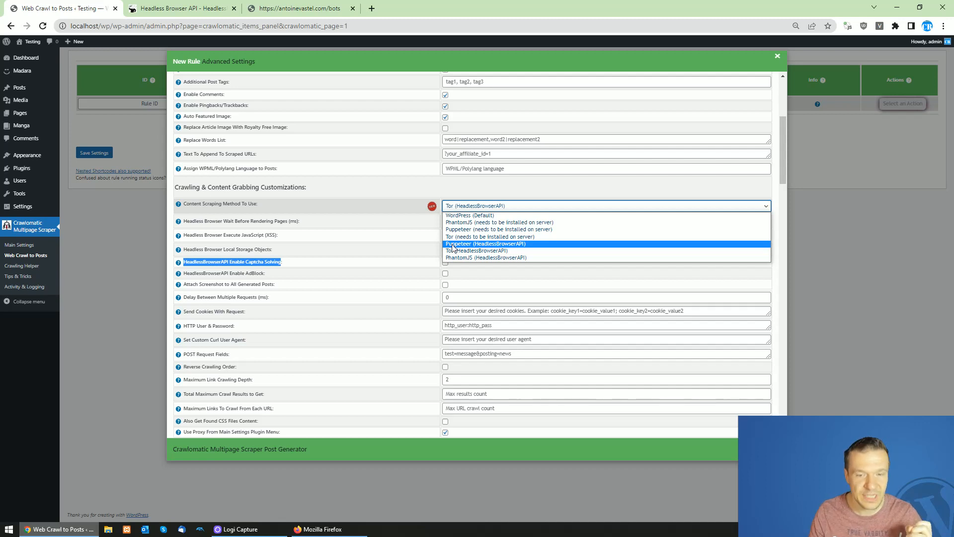
click(477, 250)
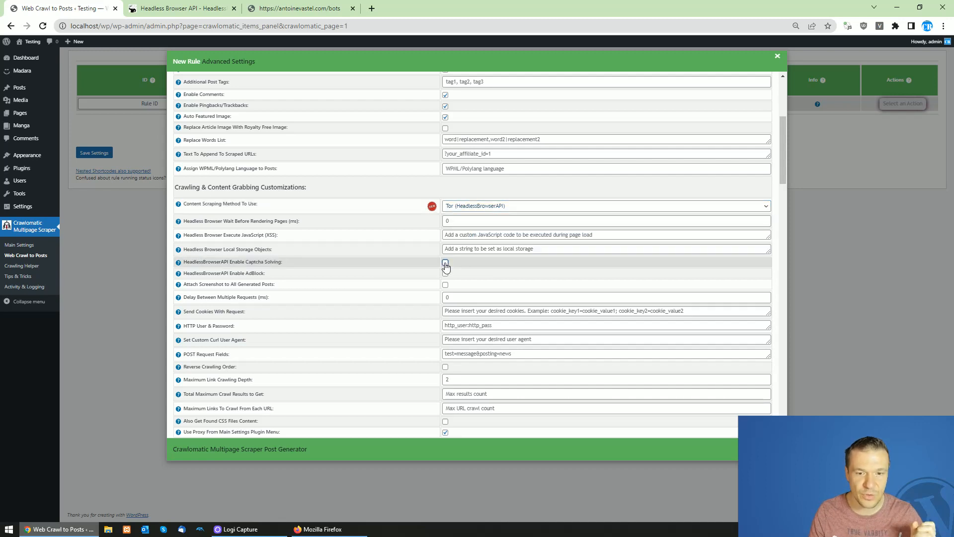
click(446, 261)
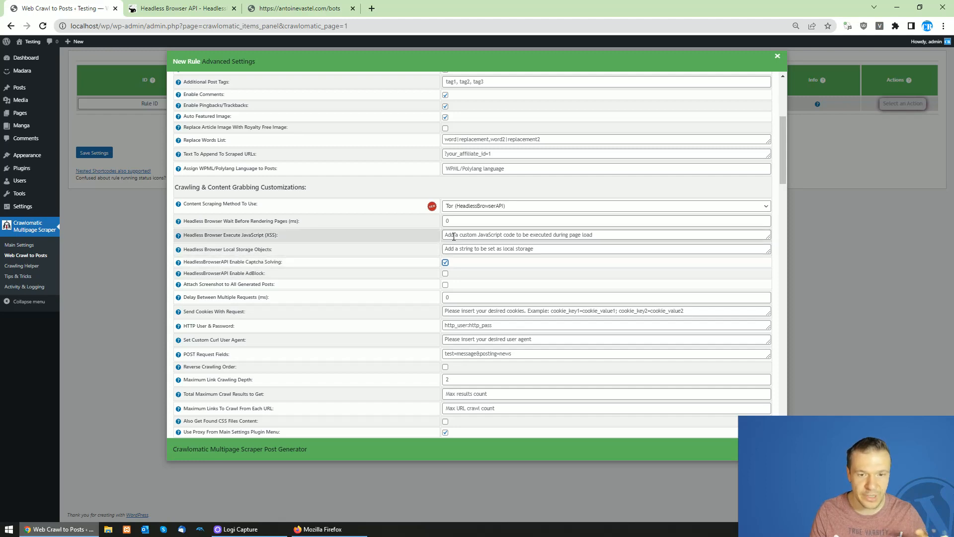
click(605, 204)
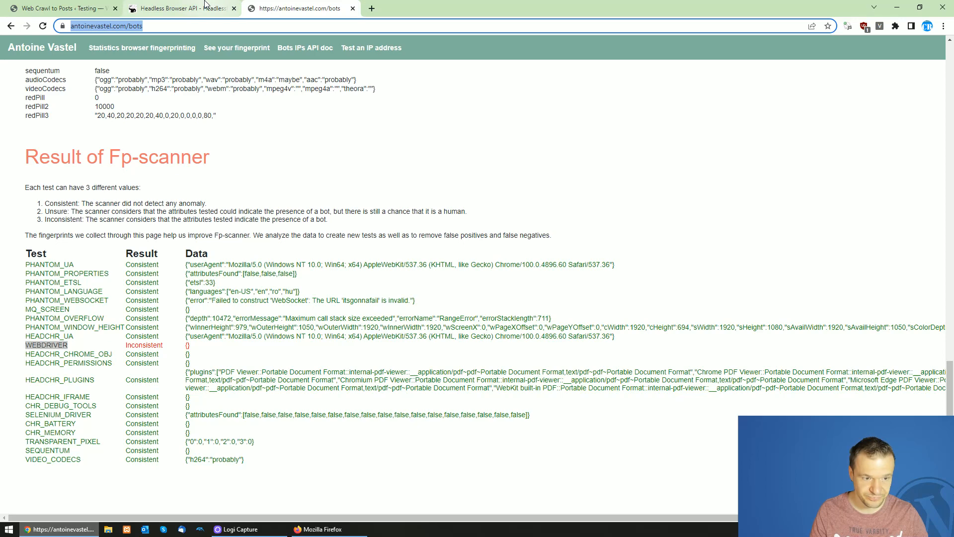
click(177, 8)
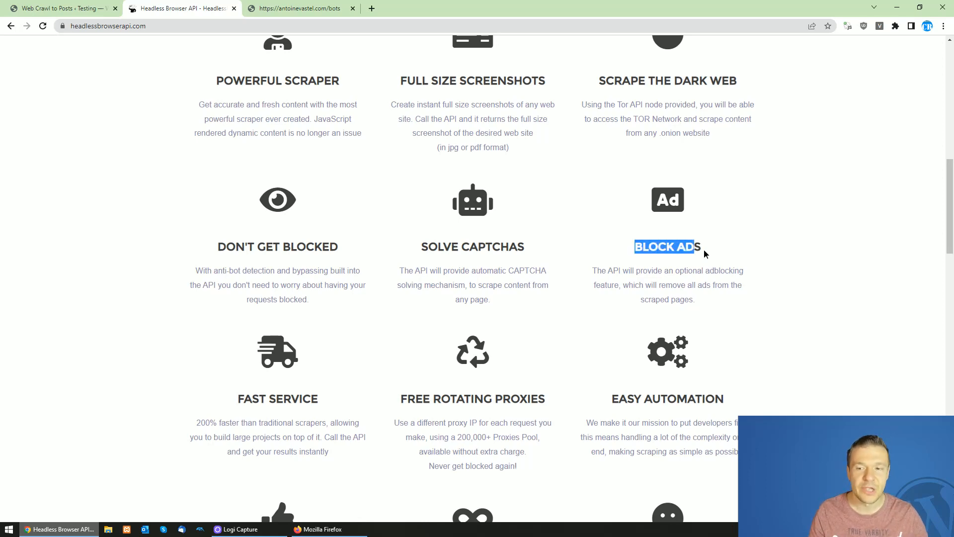
Return to the rule settings and highlight the HeadlessBrowserAPI Enable AdBlock option.
click(57, 8)
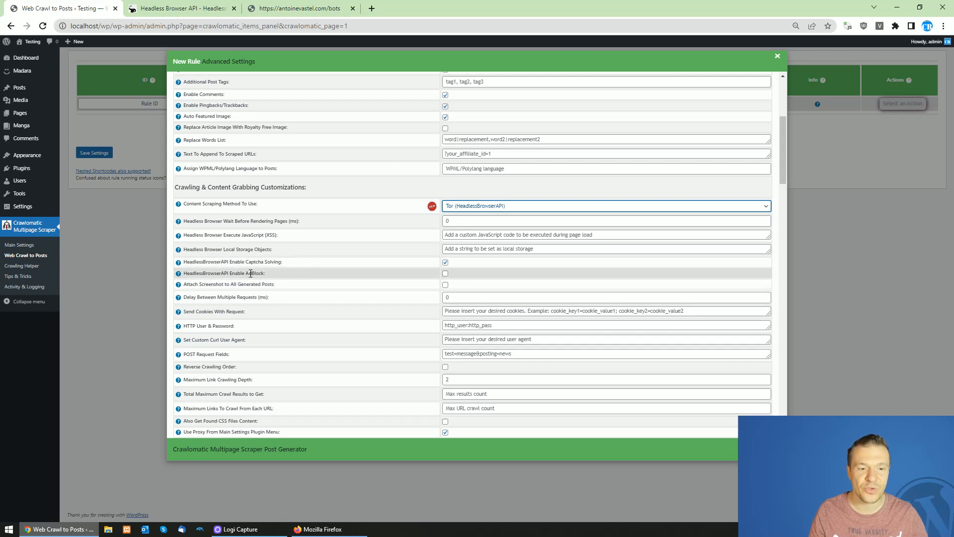
double_click(254, 272)
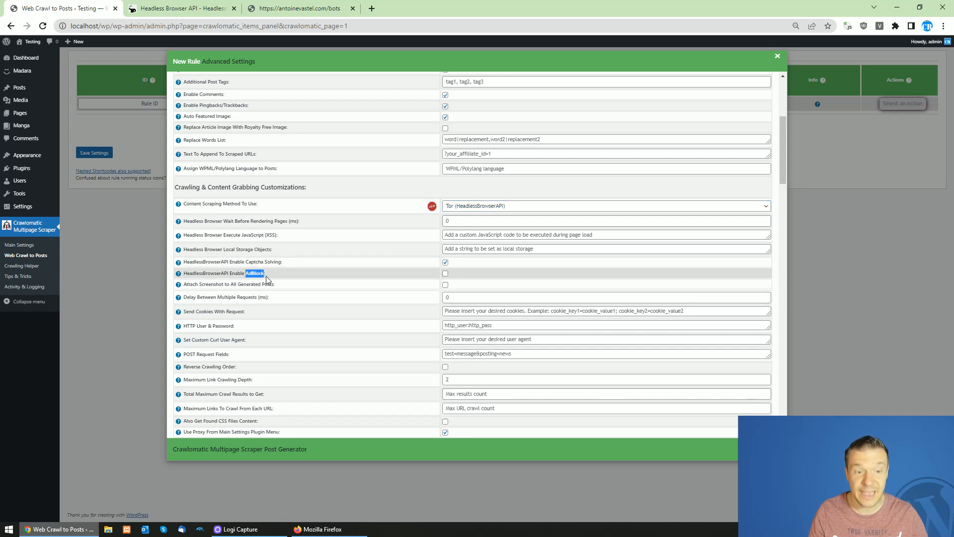
Enable HeadlessBrowserAPI AdBlock with Tor (HeadlessBrowserAPI) kept, then close the rule's settings.
click(445, 273)
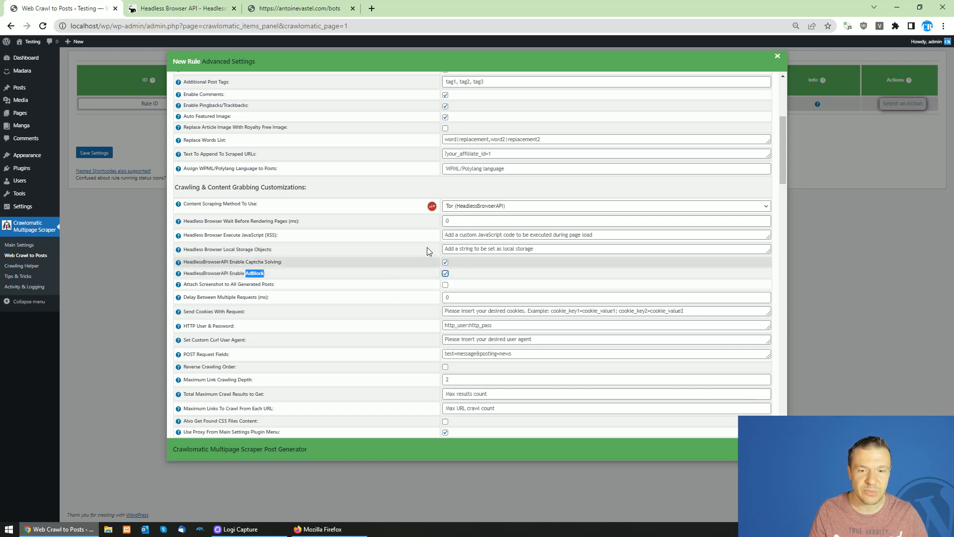
click(605, 206)
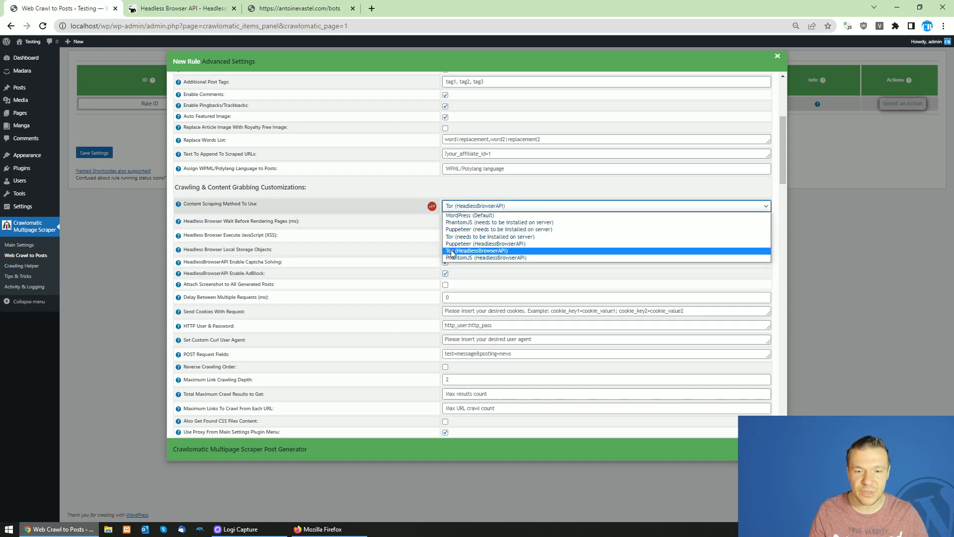
click(180, 8)
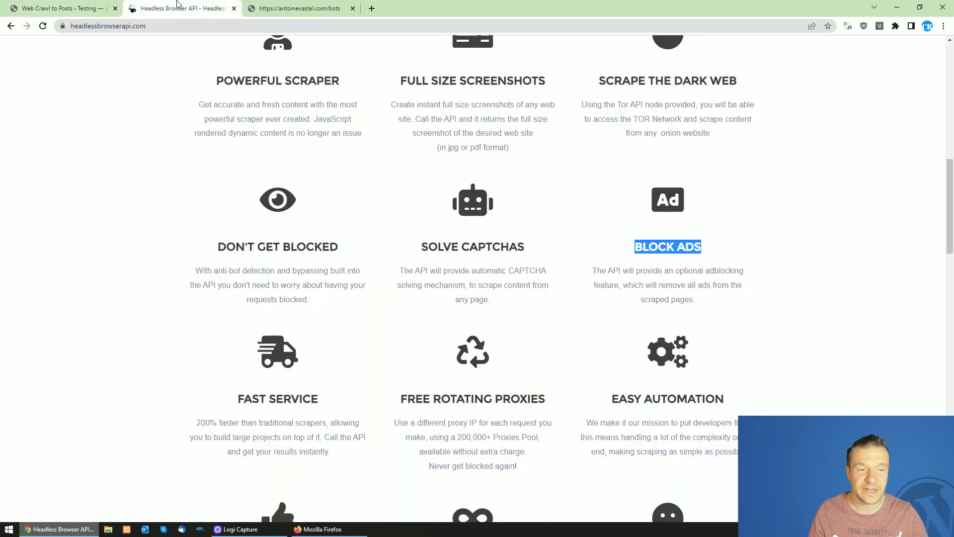
click(298, 8)
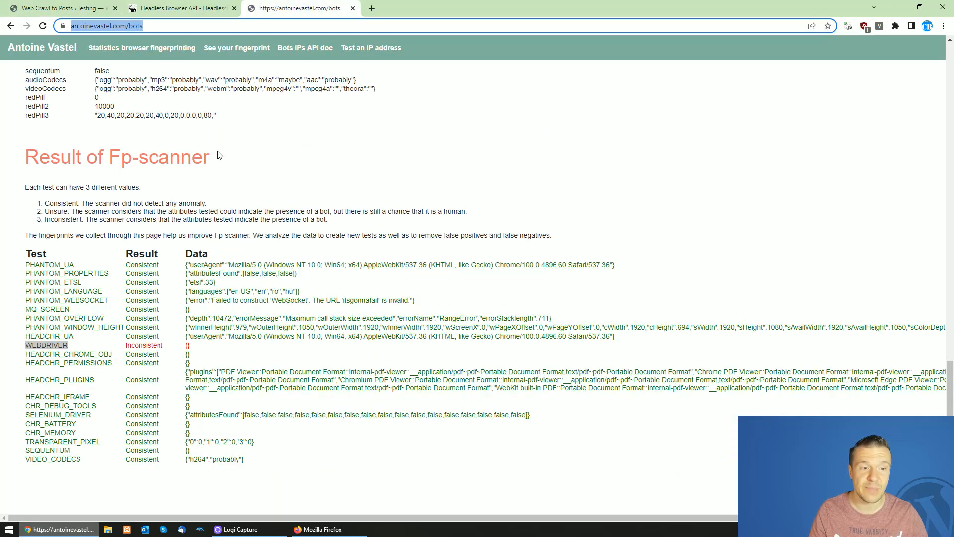
click(55, 8)
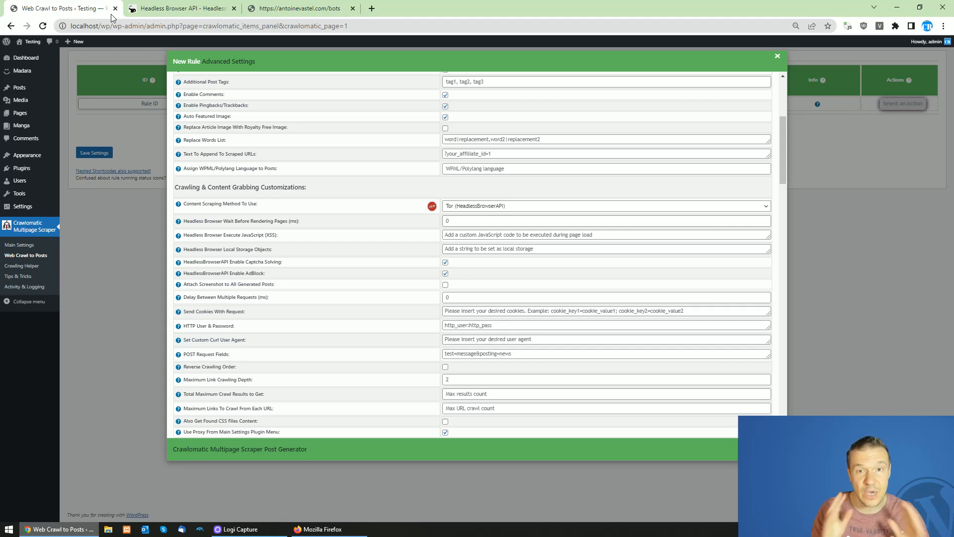
mouse_move(865, 31)
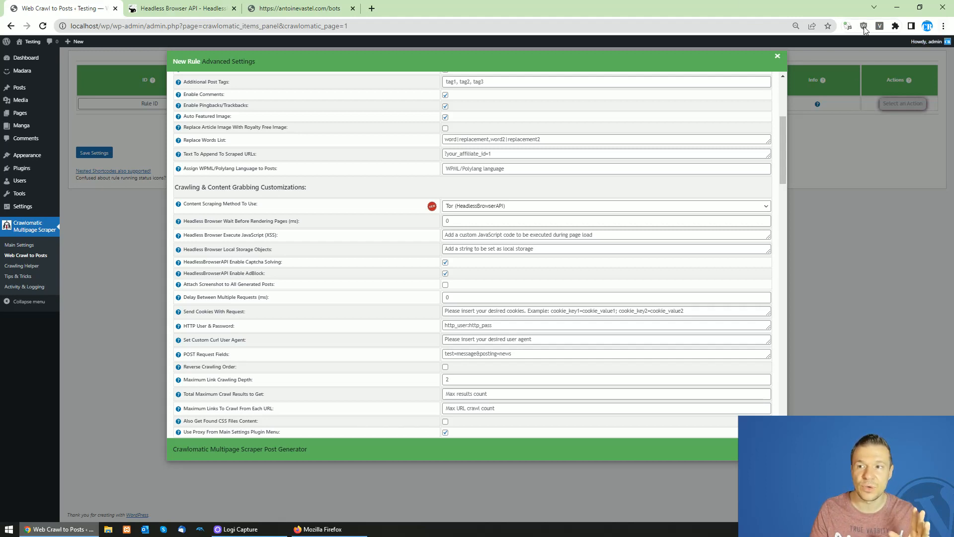
click(863, 26)
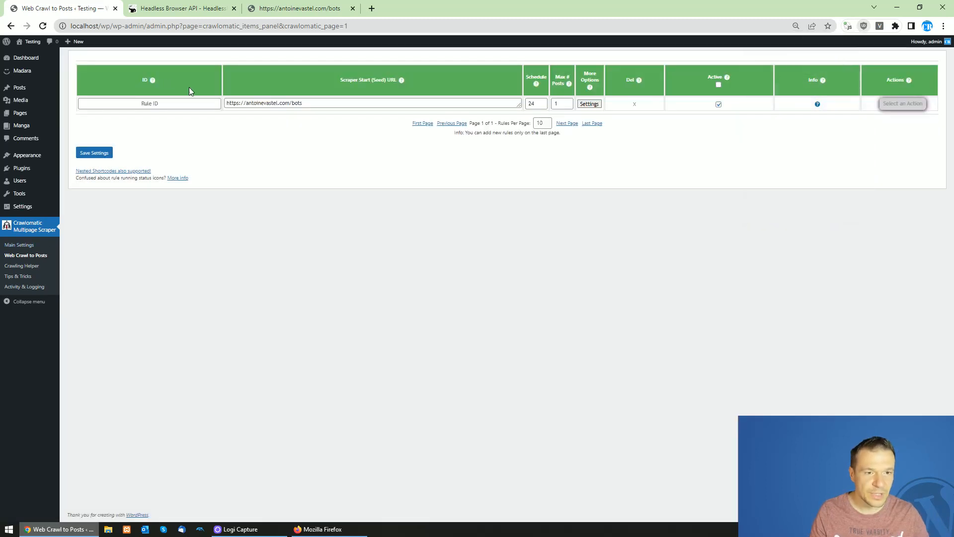
mouse_move(235, 6)
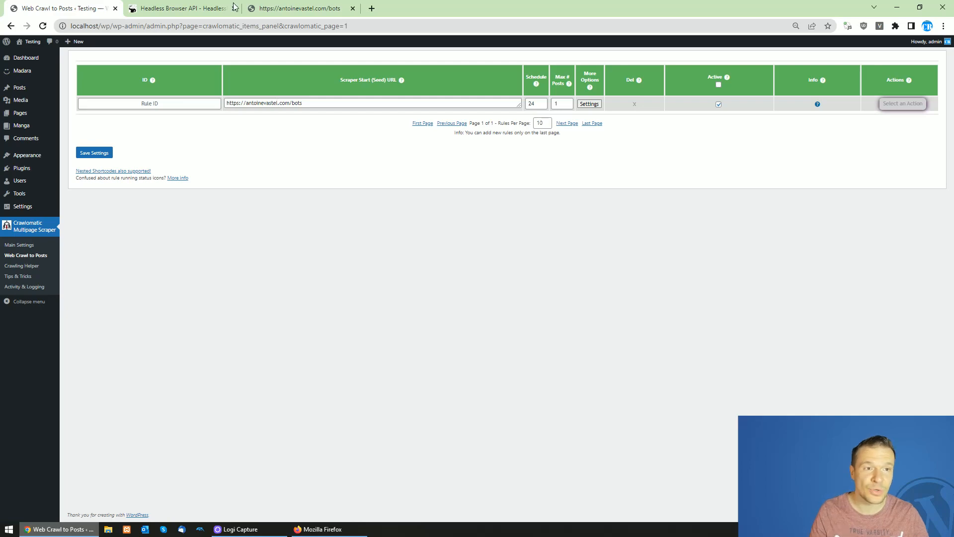
click(183, 8)
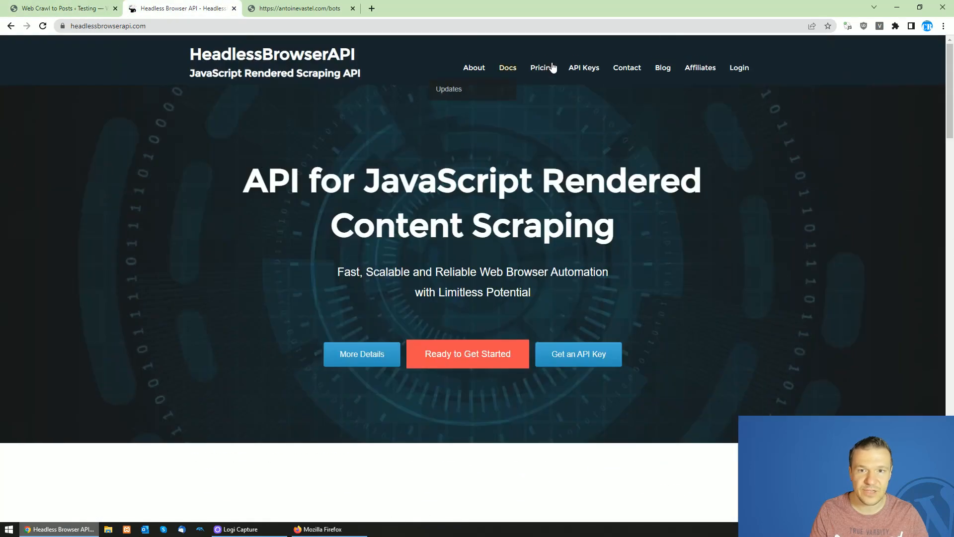
In the HeadlessBrowserAPI Docs, locate the solvecaptcha and enableadblock API parameters.
click(507, 68)
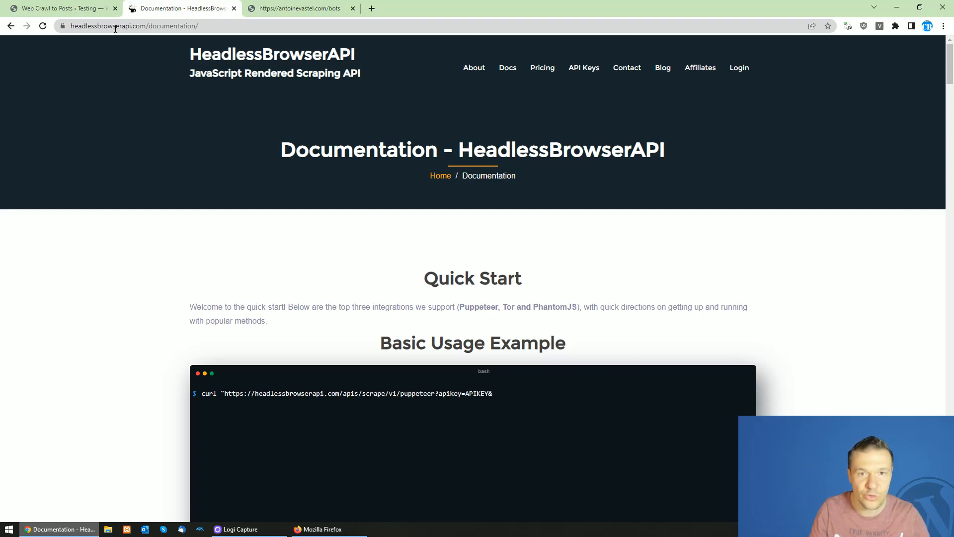
scroll(down, 3)
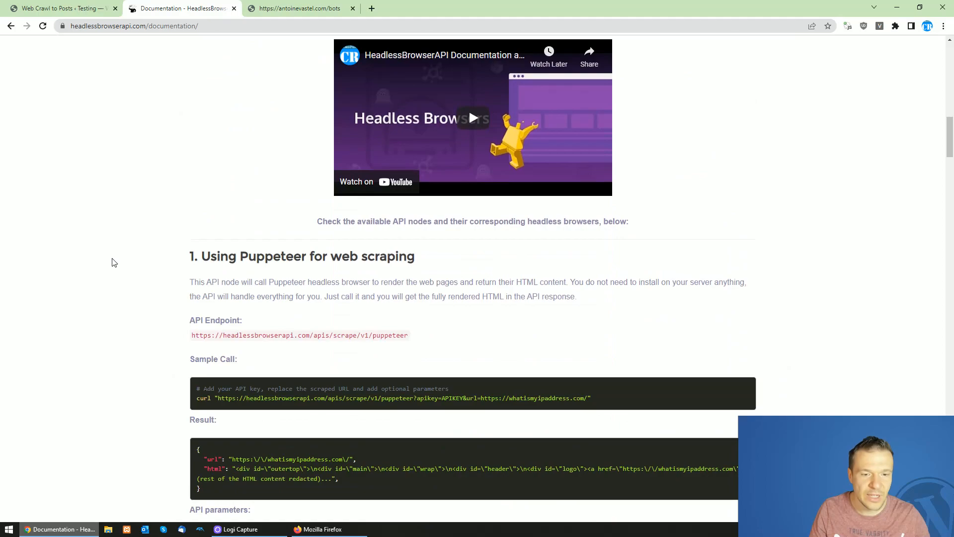
scroll(down, 3)
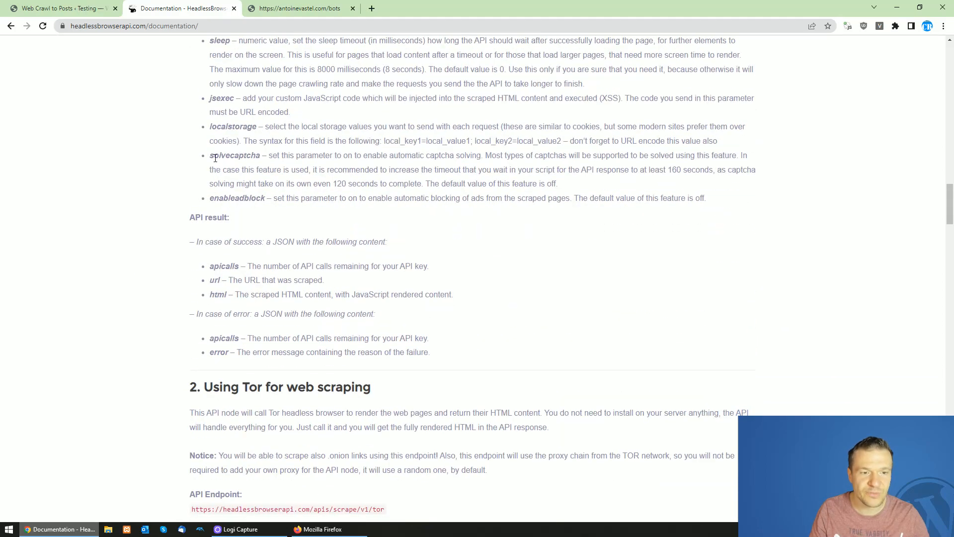
double_click(237, 198)
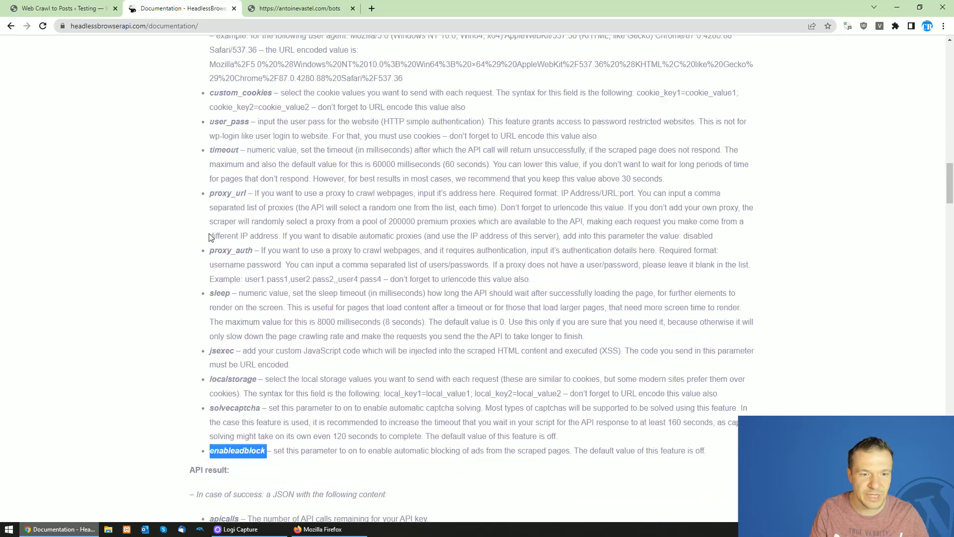
scroll(down, 3)
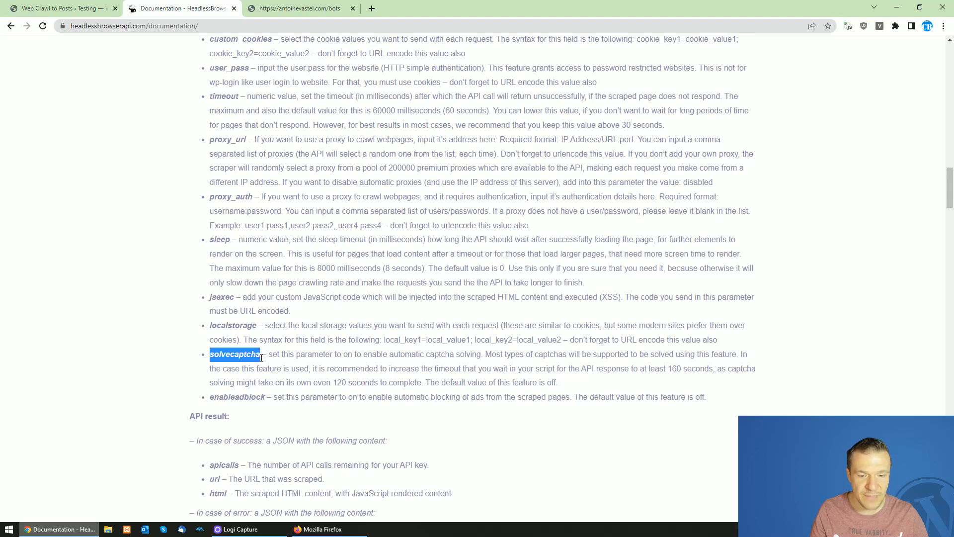
Highlight enableadblock's 'on' value and the 120-second captcha solving time, then return to the rules list.
double_click(237, 396)
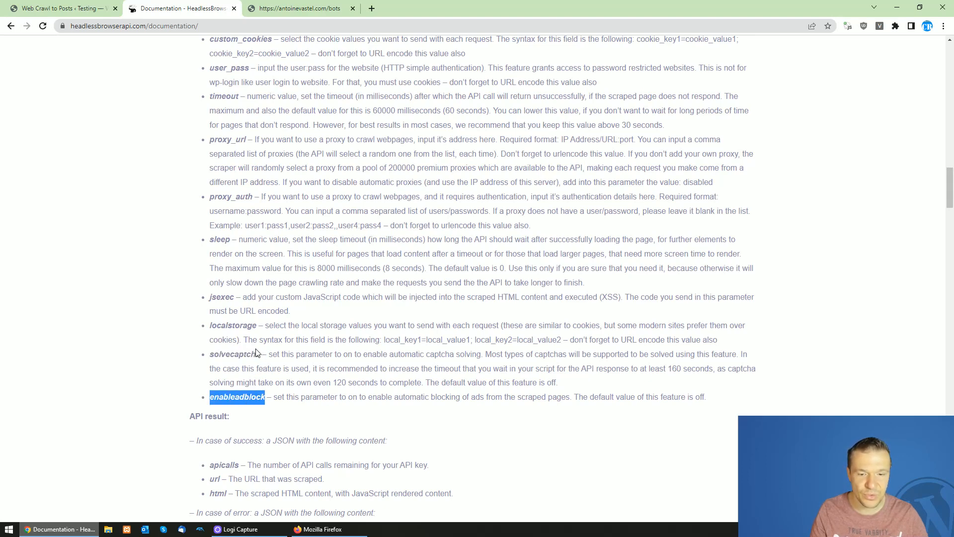
mouse_move(259, 353)
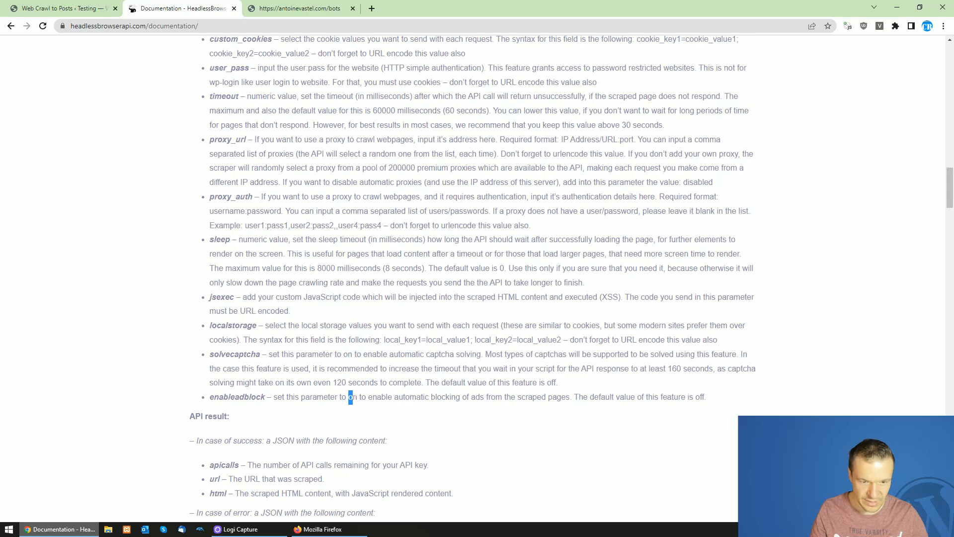
double_click(352, 396)
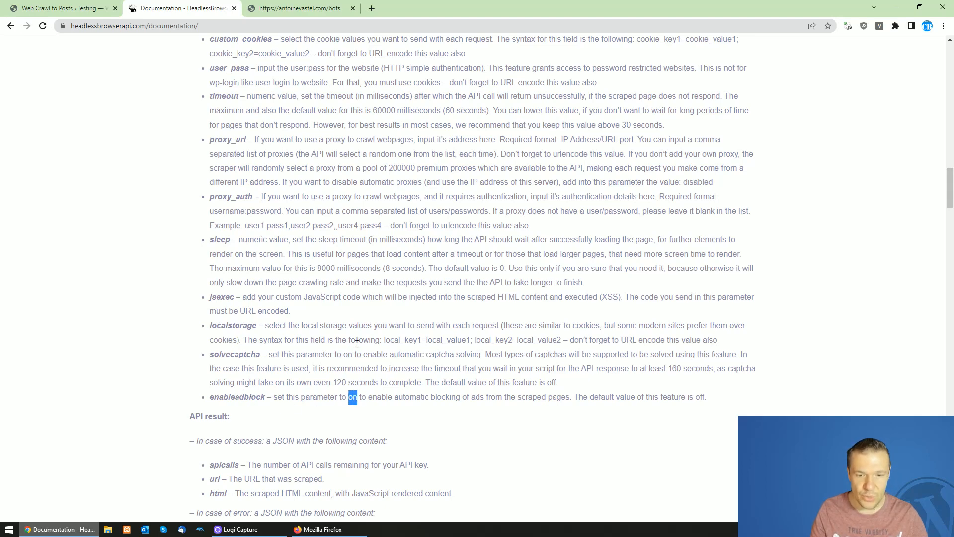
double_click(235, 354)
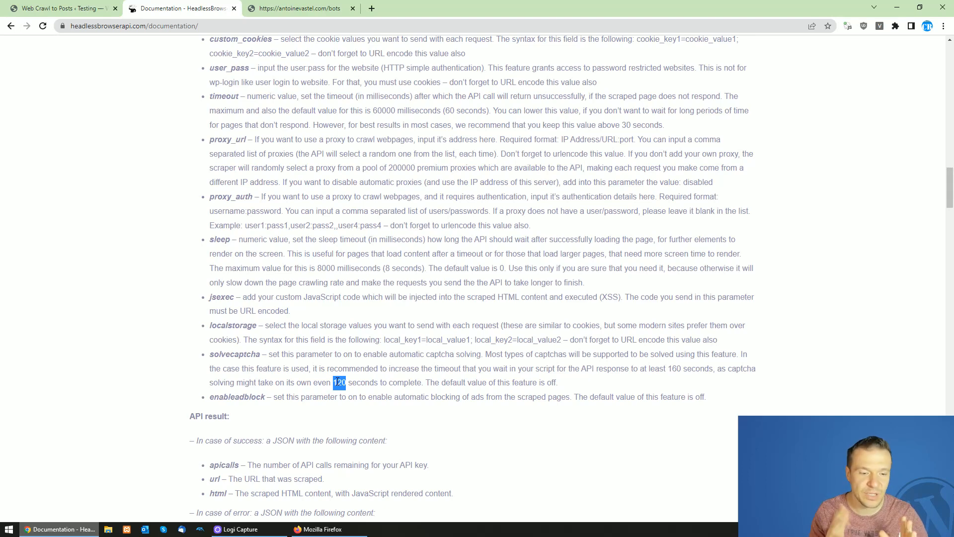
click(57, 8)
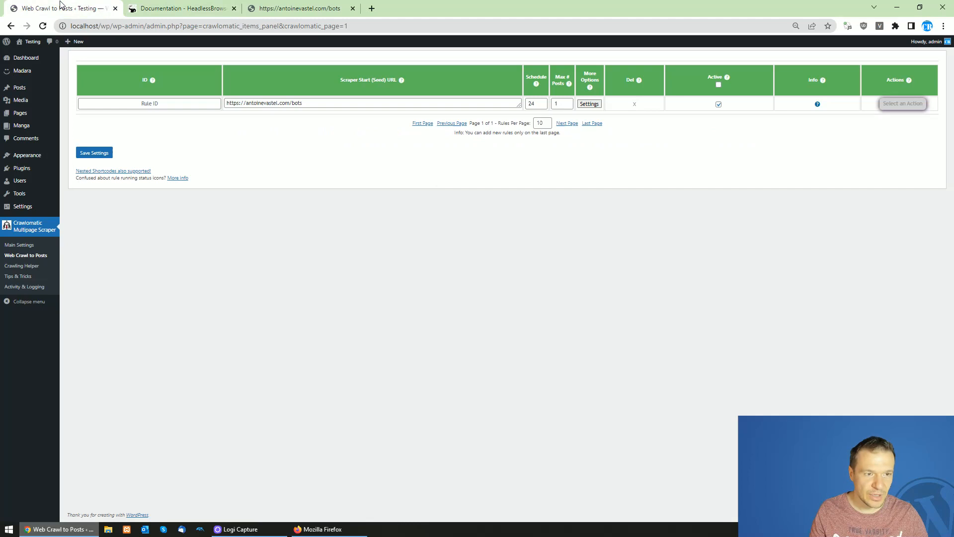